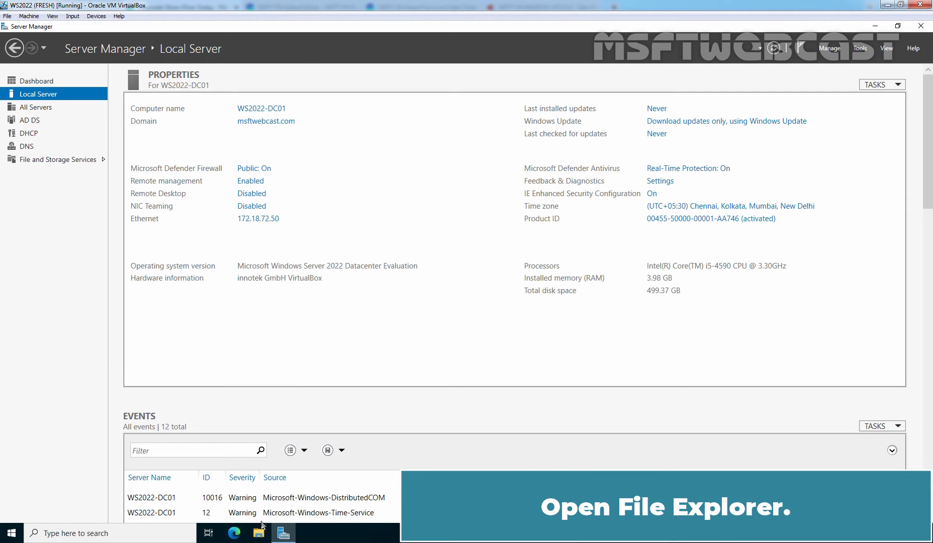
- Browse into New Volume (E:) in File Explorer to hold the new HomeFolder
left_click(257, 532)
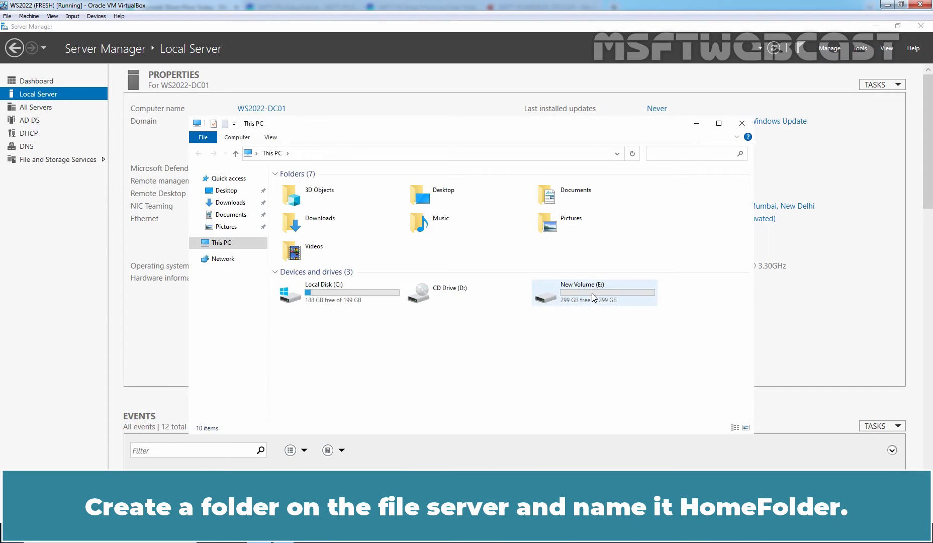
double_click(595, 293)
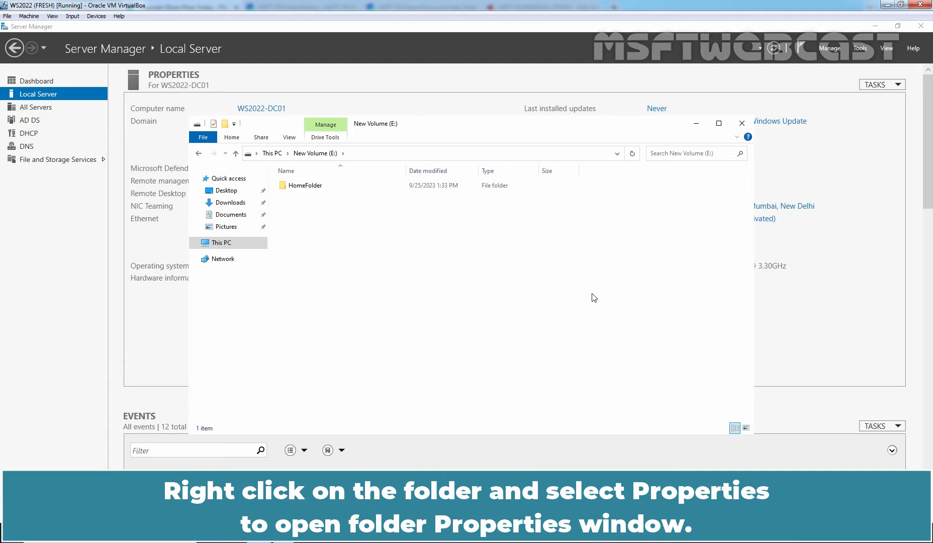
- Reach HomeFolder's Advanced Sharing options from its Properties Sharing settings
right_click(303, 185)
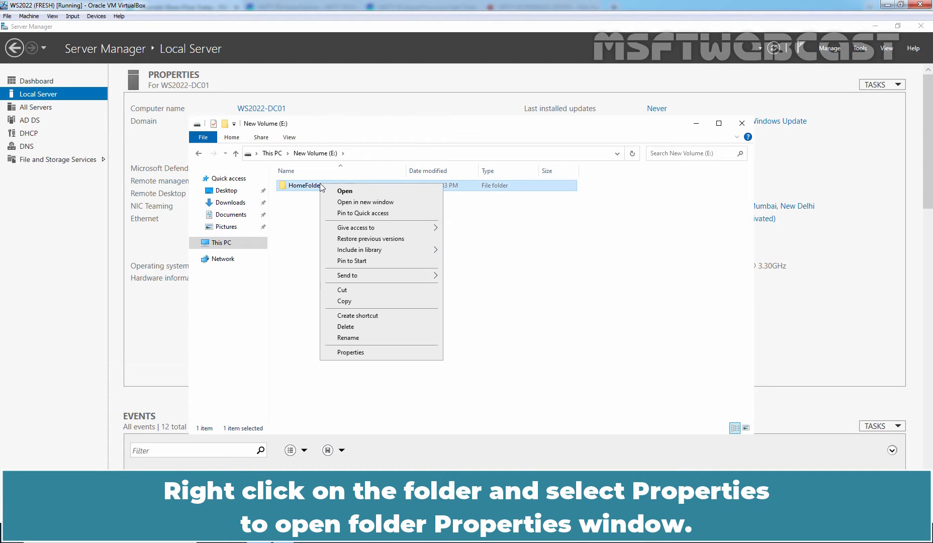
left_click(351, 352)
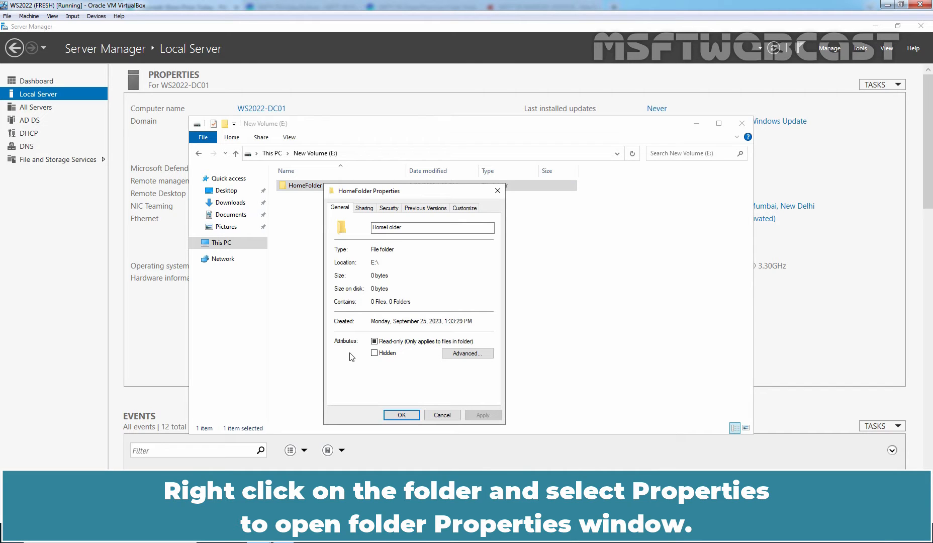
left_click(364, 208)
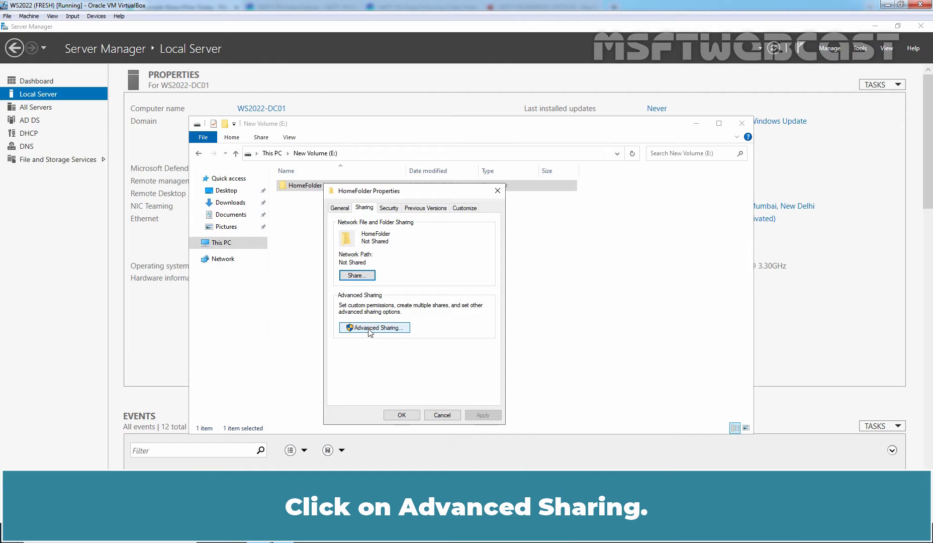
left_click(374, 327)
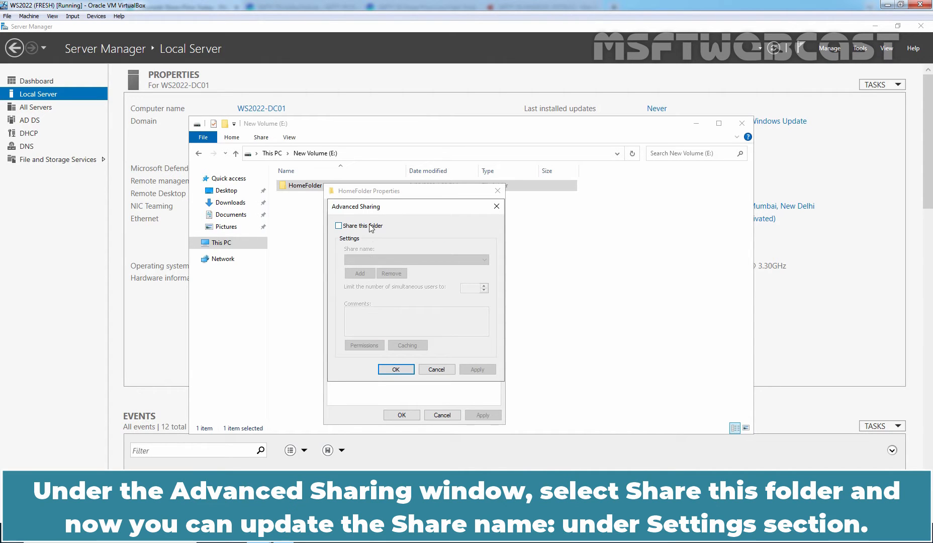
- Share HomeFolder as hidden share HomeFolder$ with comment 'This is Home Folder Share'
left_click(339, 225)
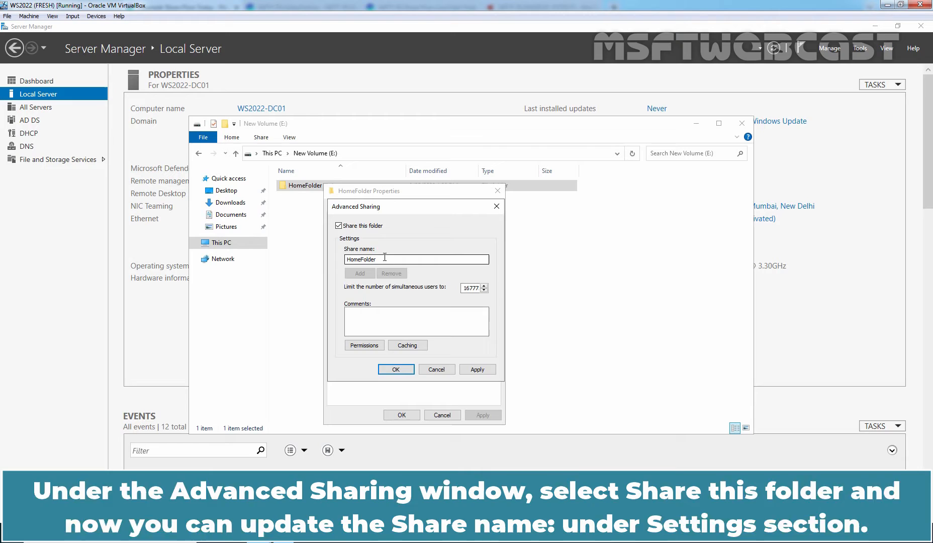
left_click(416, 259)
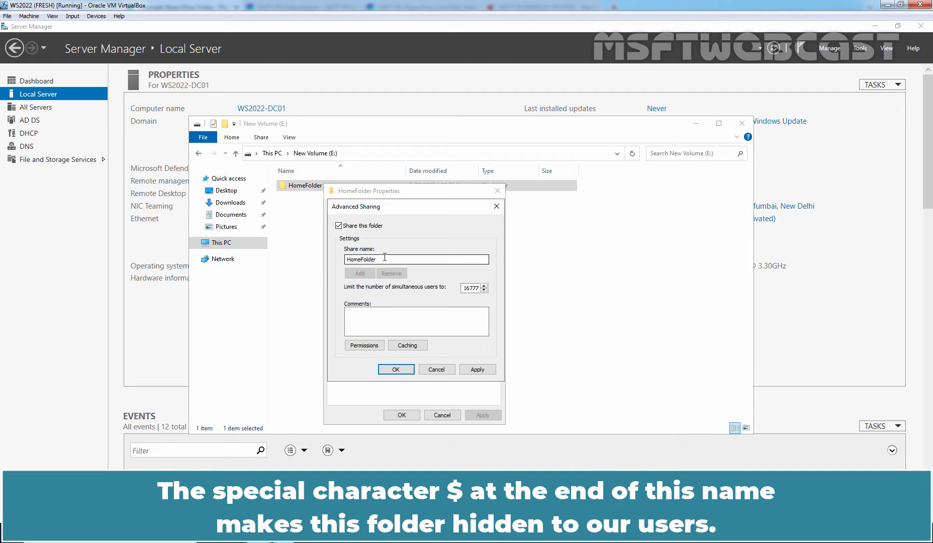
type("$")
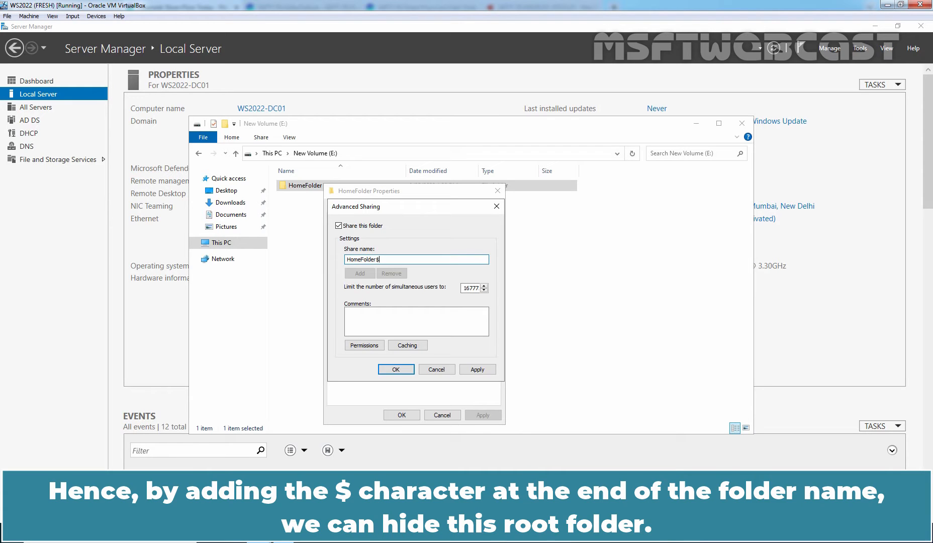
type("This is")
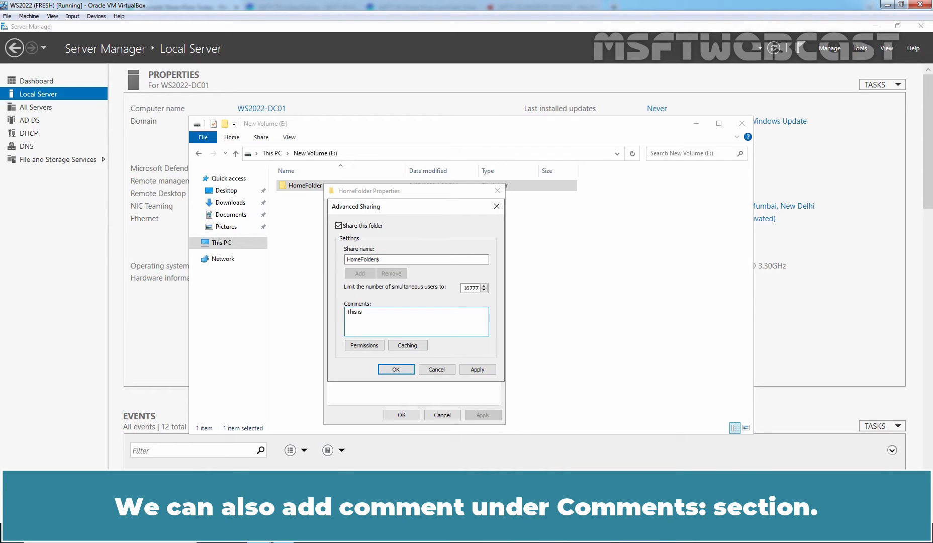
type("Home Folder Shared Folder.")
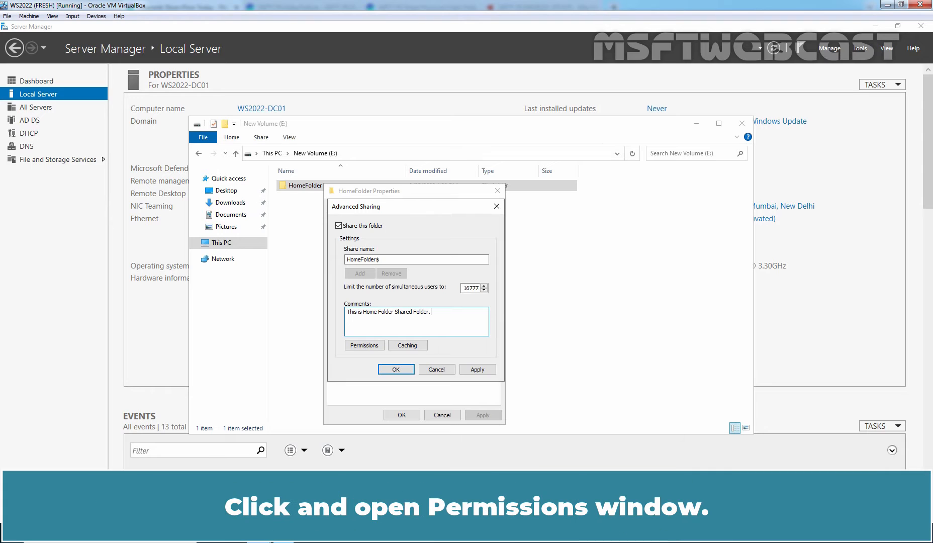
- Grant Everyone Full Control on the HomeFolder$ share permissions
left_click(364, 345)
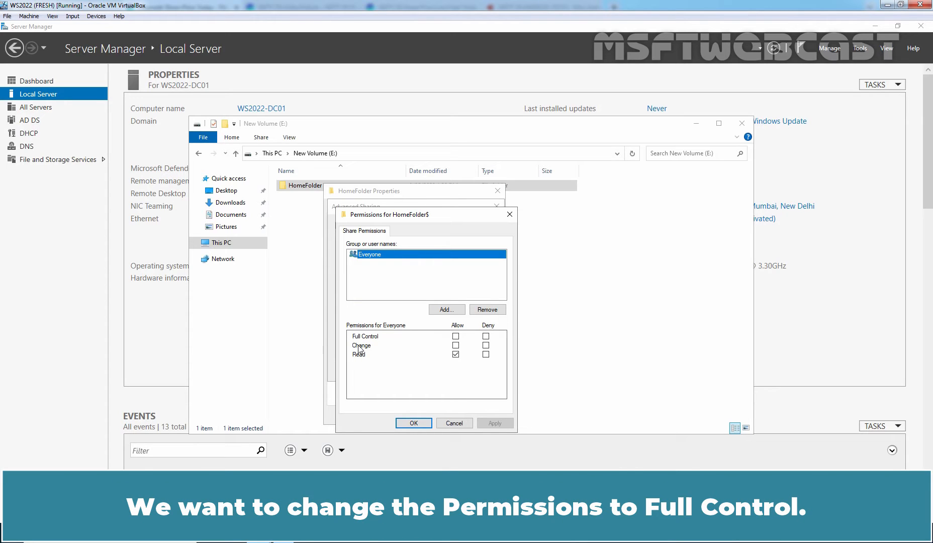
left_click(456, 335)
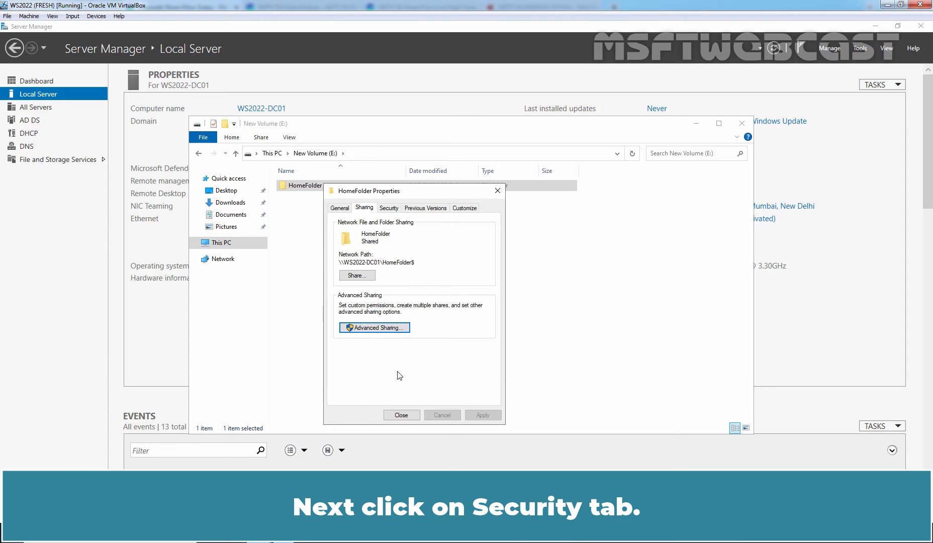
- Disable inheritance on HomeFolder, converting entries to explicit, and remove the Users group
left_click(389, 208)
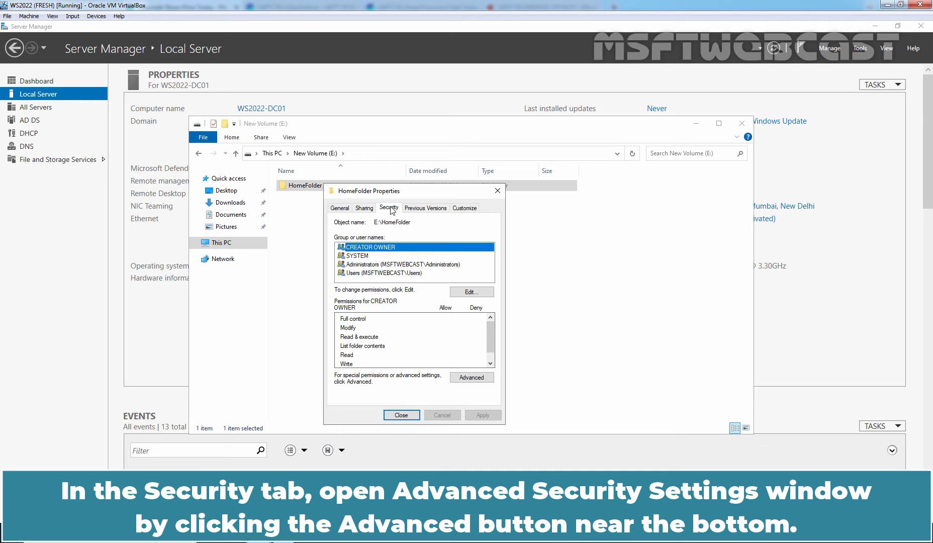
mouse_move(416, 241)
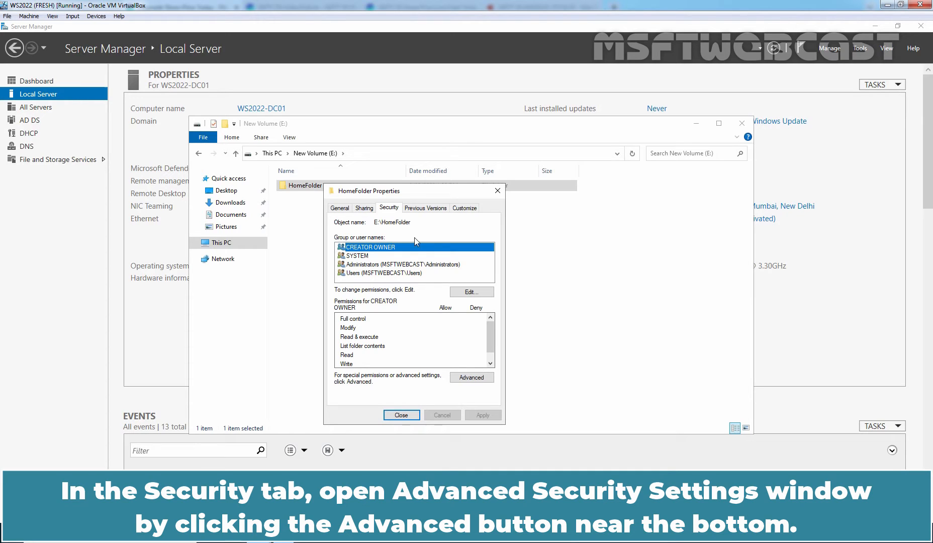
left_click(472, 377)
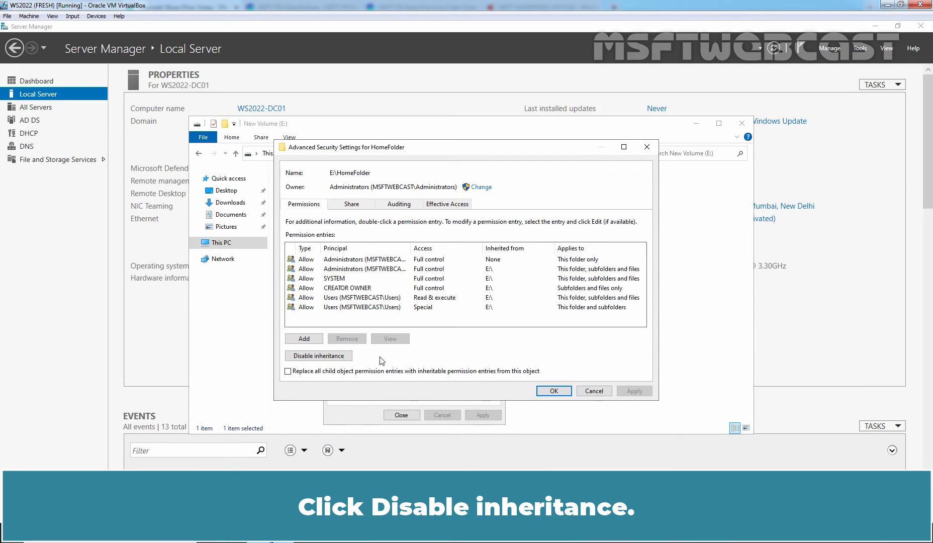
left_click(318, 356)
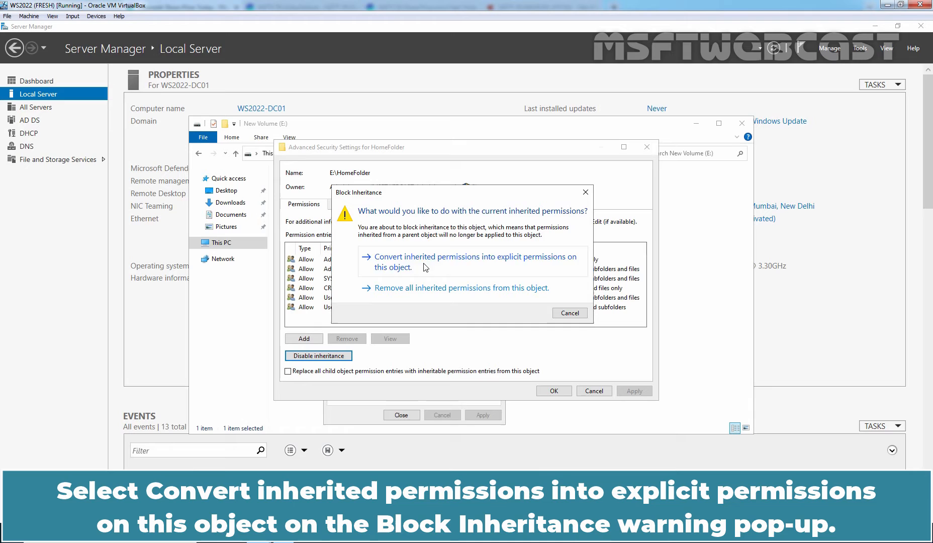
left_click(481, 262)
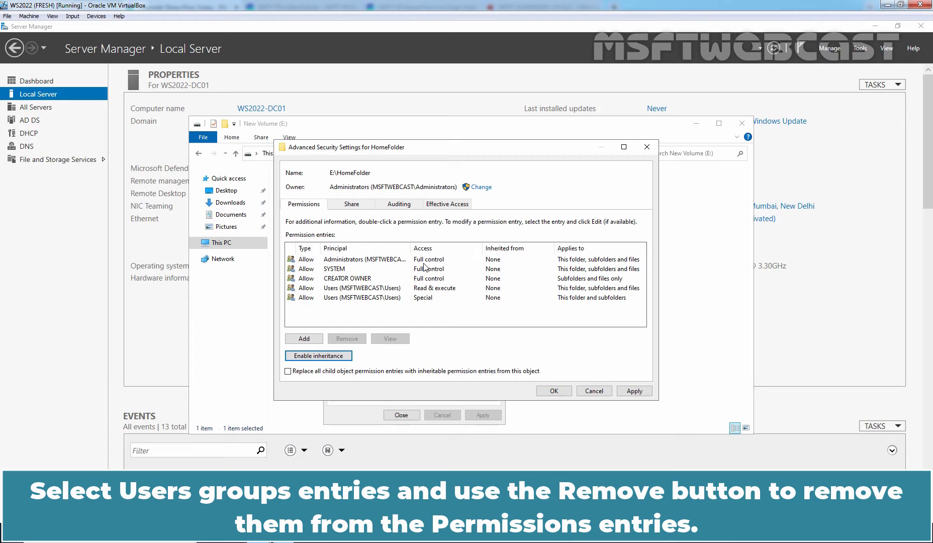
left_click(362, 288)
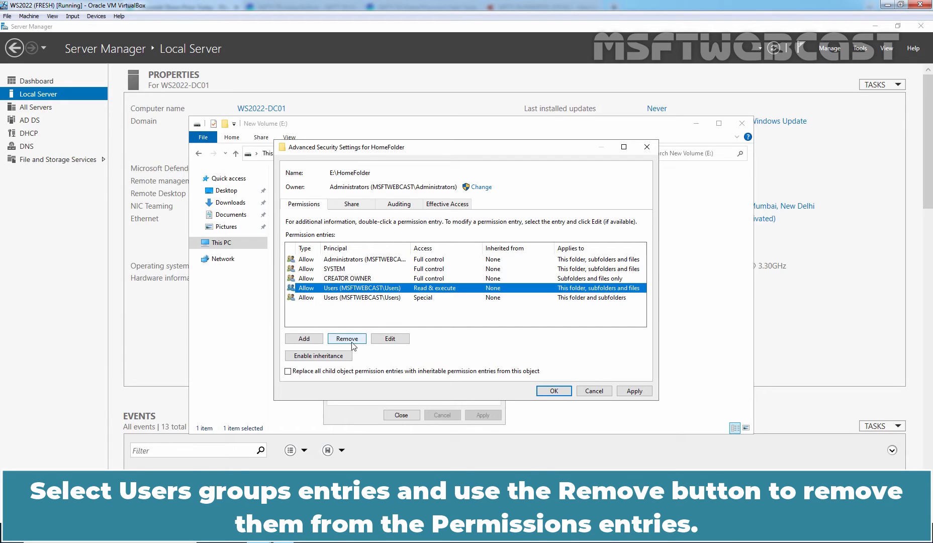
left_click(347, 338)
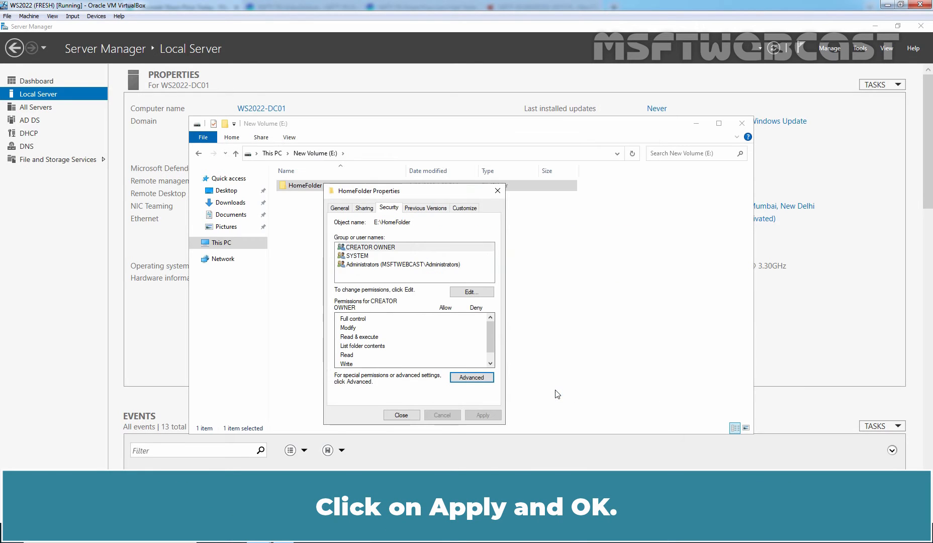
- Copy the network path \\WS2022-DC01\HomeFolder$ and close HomeFolder's properties
left_click(364, 208)
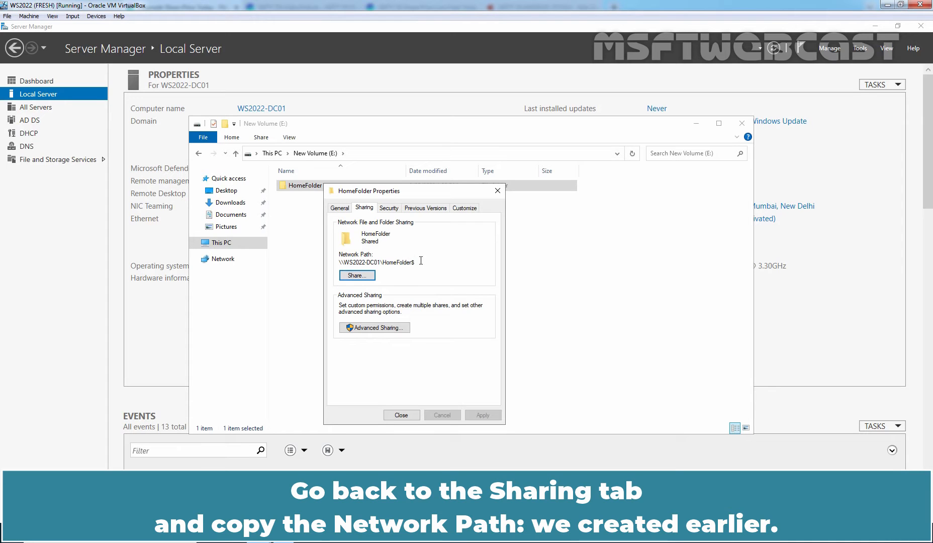
double_click(376, 263)
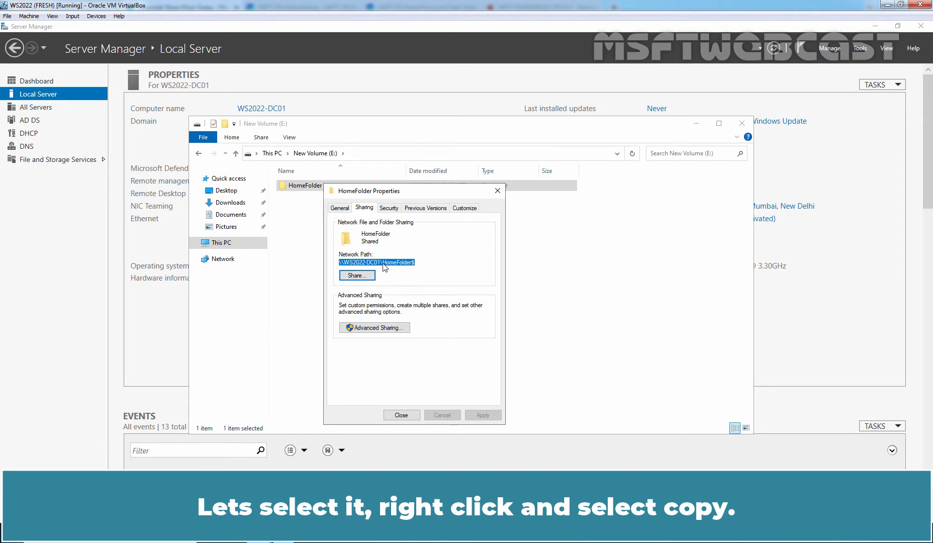
right_click(386, 262)
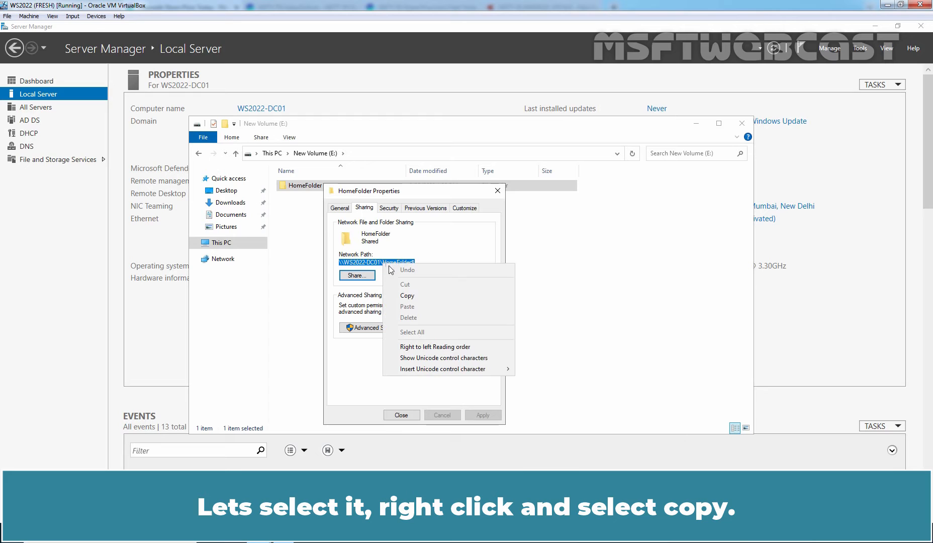
left_click(408, 295)
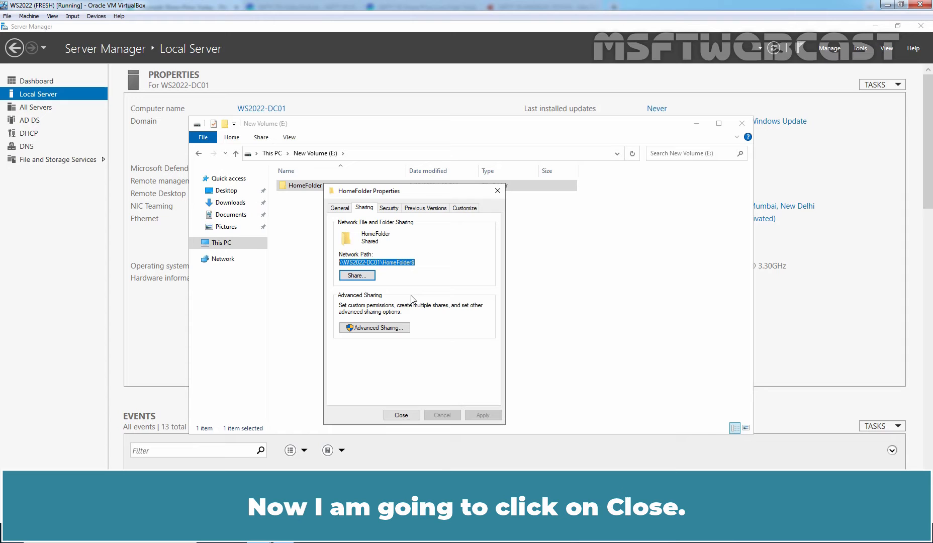
left_click(401, 415)
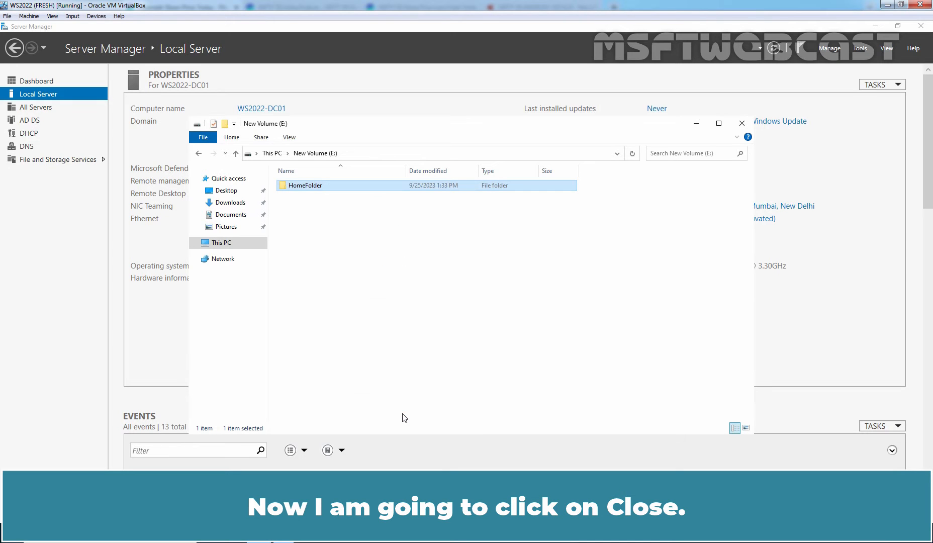
mouse_move(696, 124)
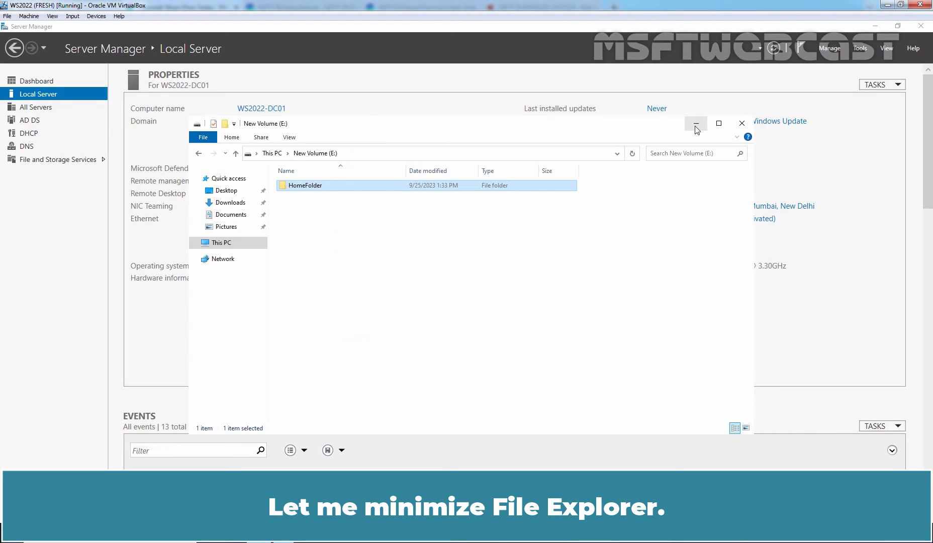
- Minimize File Explorer and launch Active Directory Users and Computers from Server Manager Tools
left_click(696, 124)
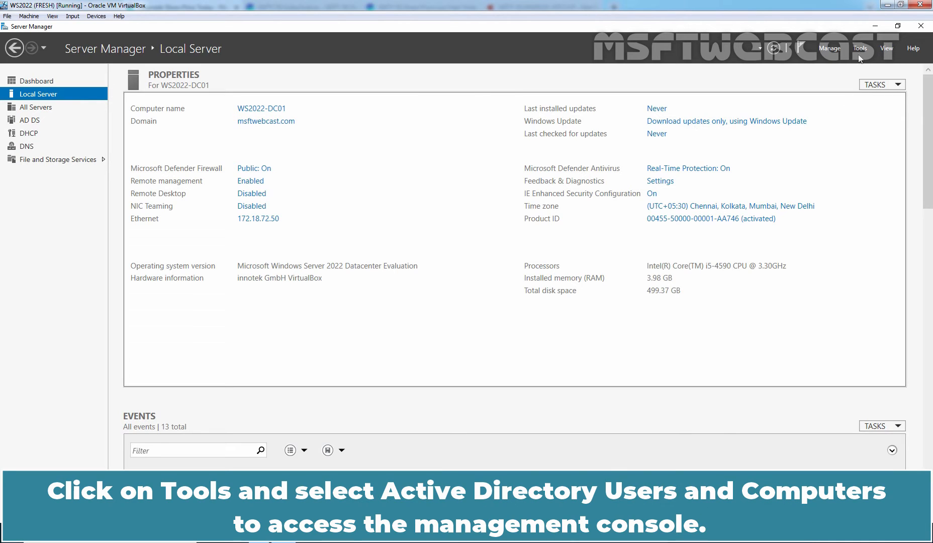
left_click(861, 48)
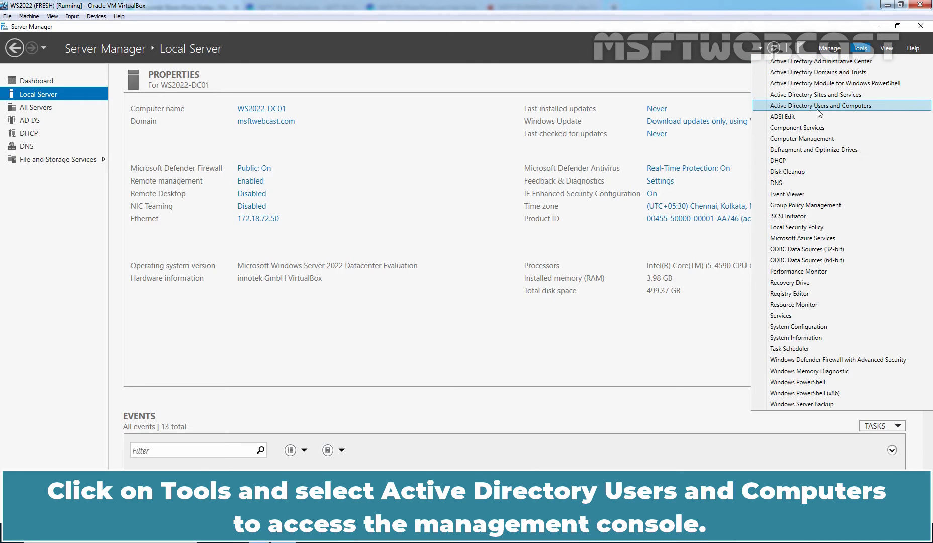
mouse_move(810, 108)
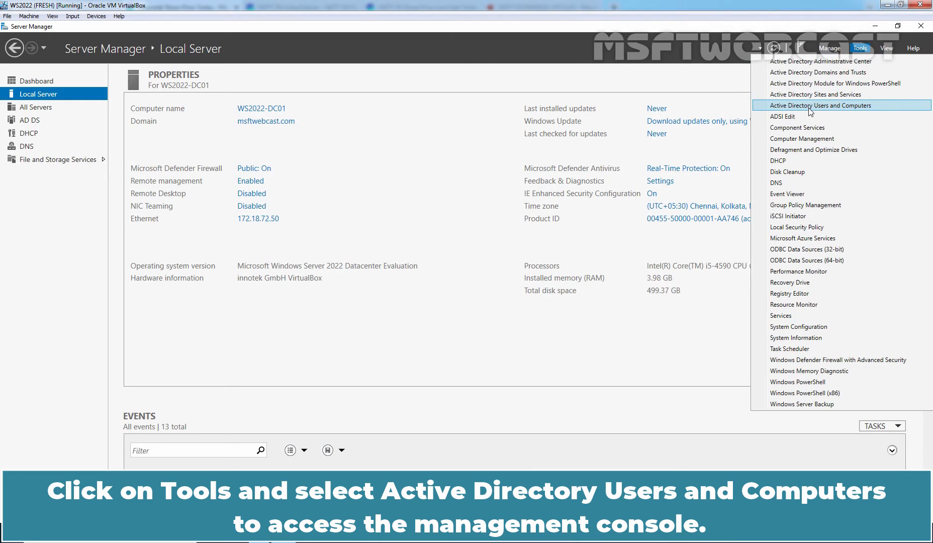
left_click(829, 105)
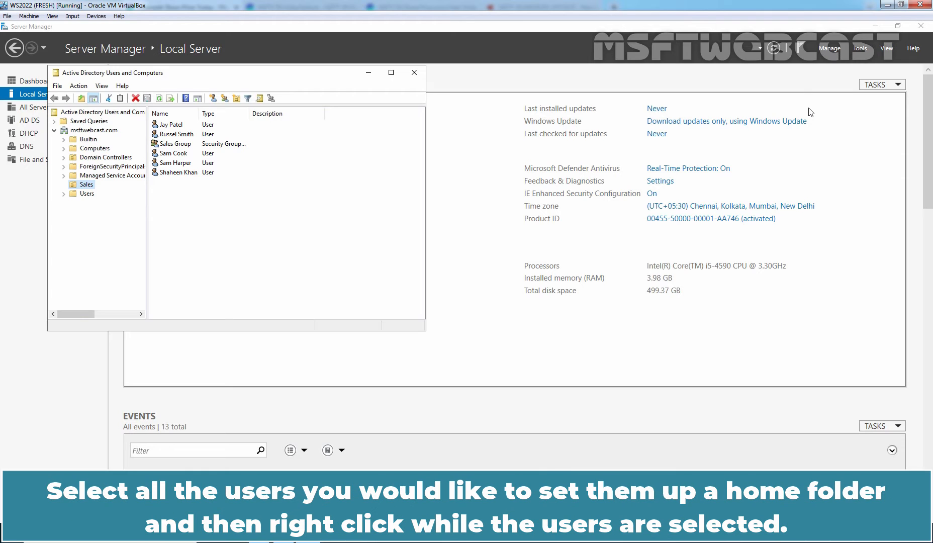
- Select the five Sales users and bring up their combined Properties
left_click(173, 125)
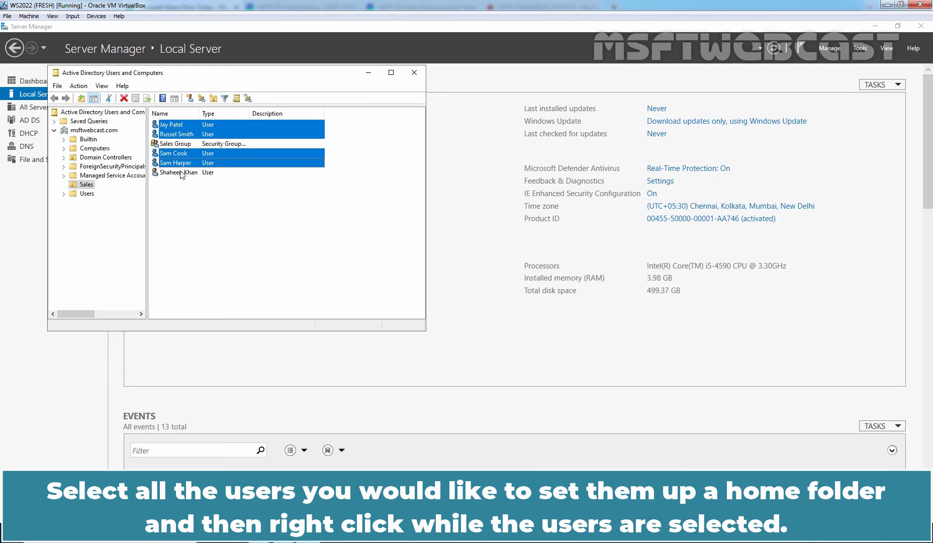
left_click(181, 172)
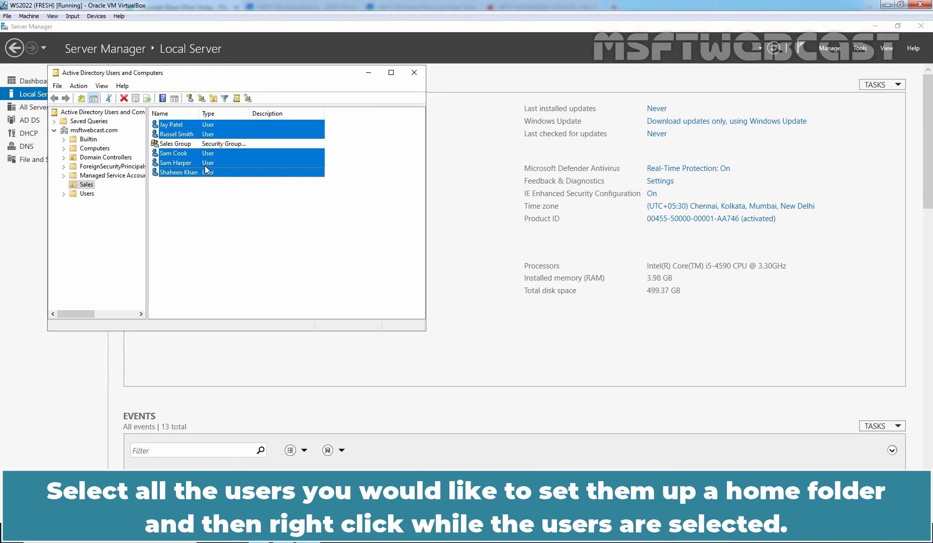
right_click(207, 171)
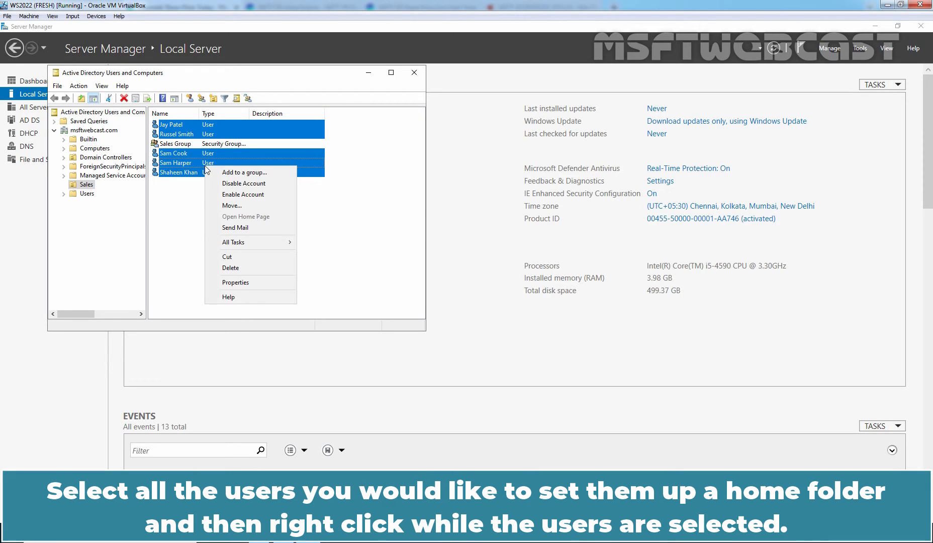
mouse_move(218, 179)
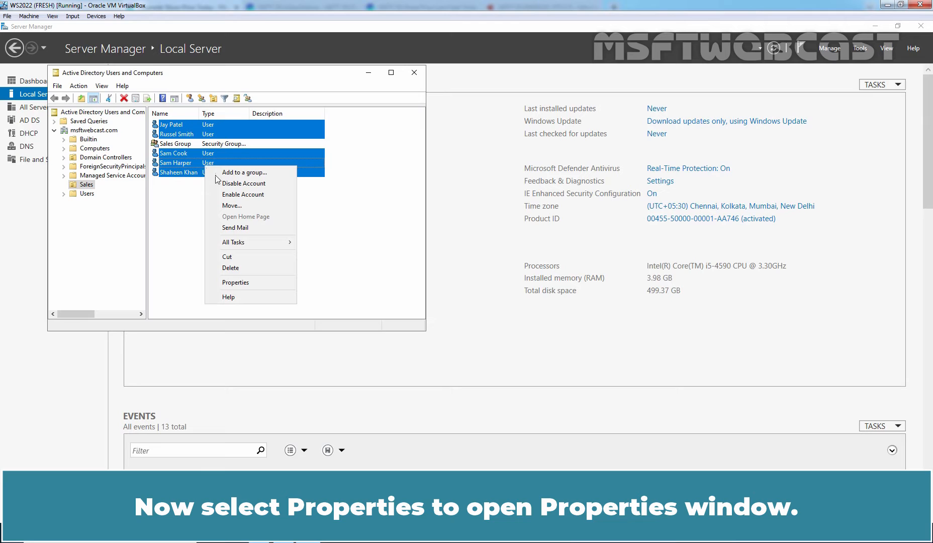
left_click(235, 282)
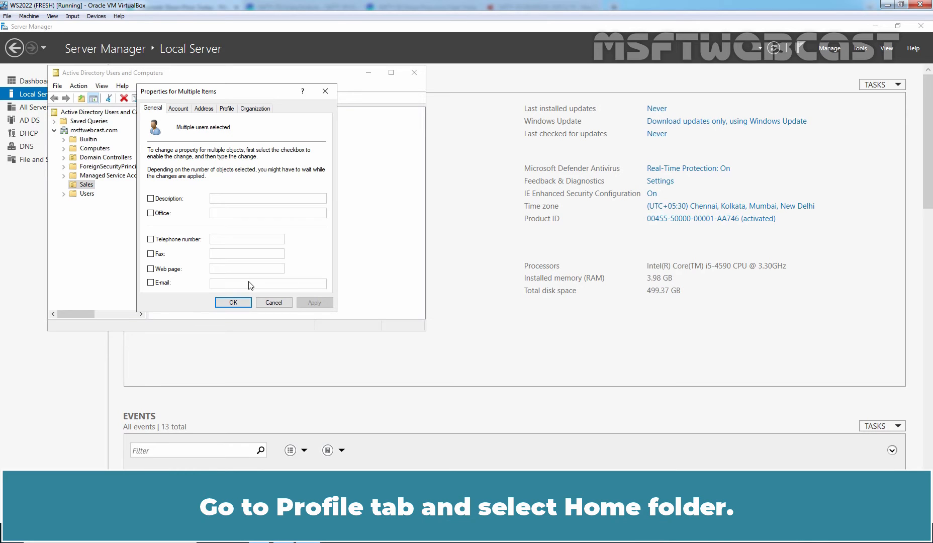
- Connect the users' home folder as H: to \\WS2022-DC01\HomeFolder$\%username%
left_click(226, 108)
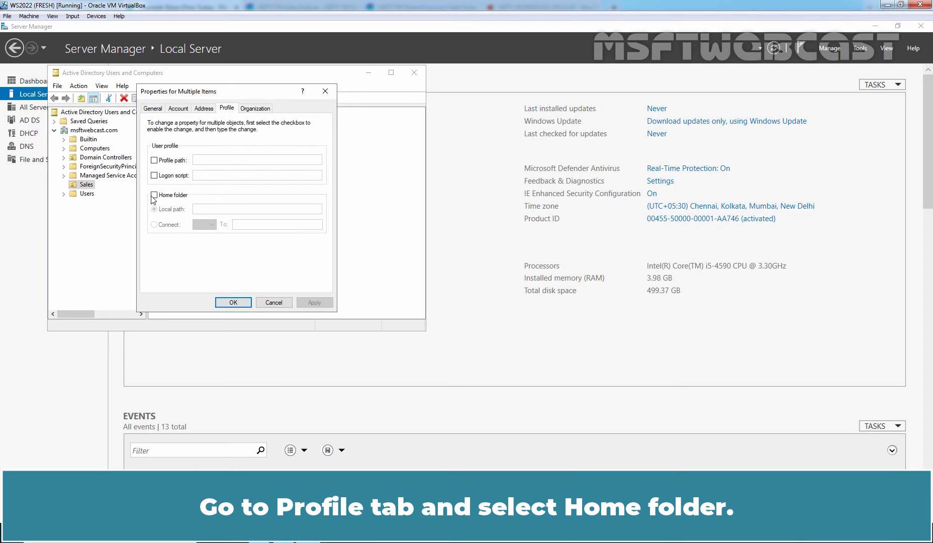
left_click(154, 195)
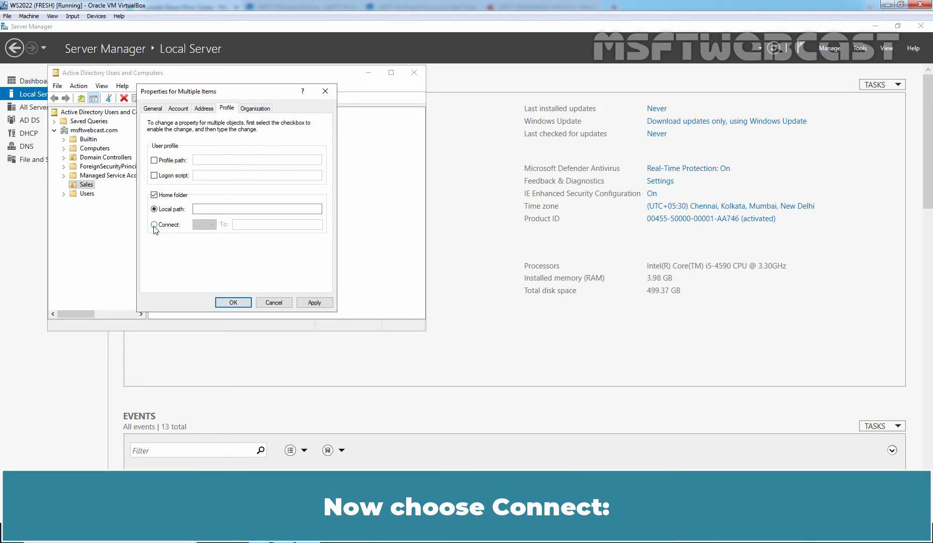
left_click(154, 225)
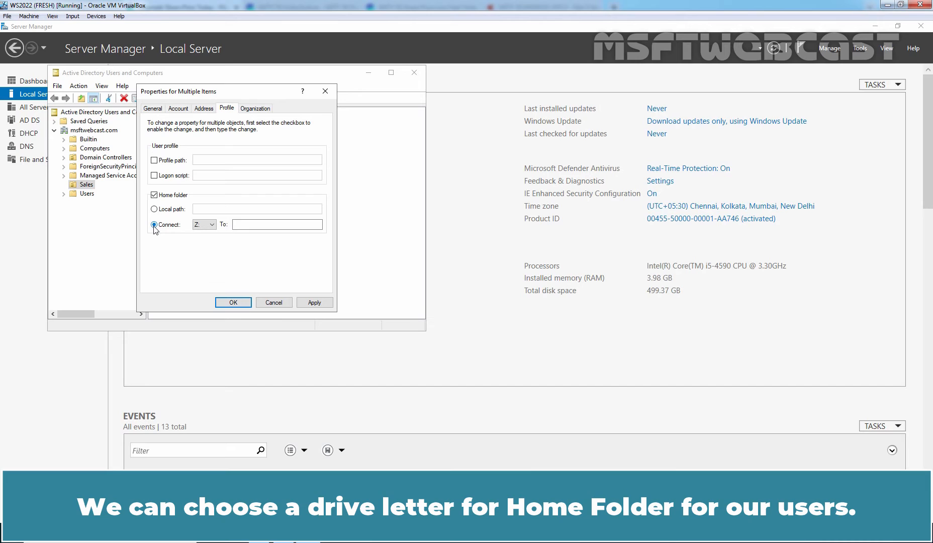
left_click(212, 224)
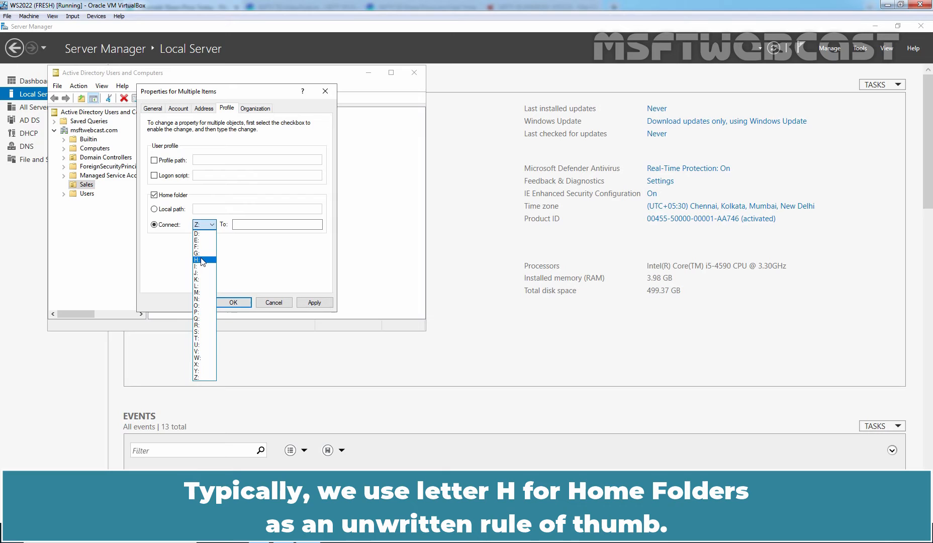
left_click(201, 259)
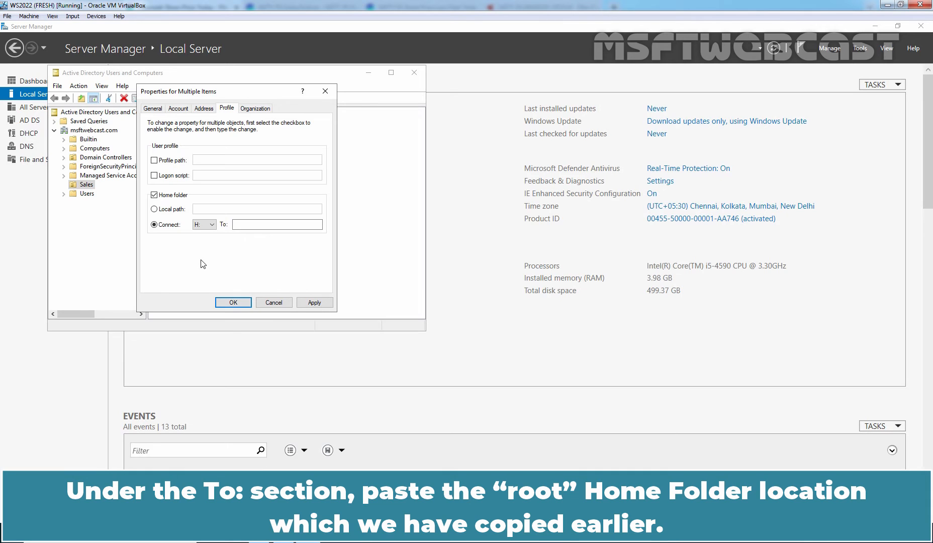
left_click(277, 224)
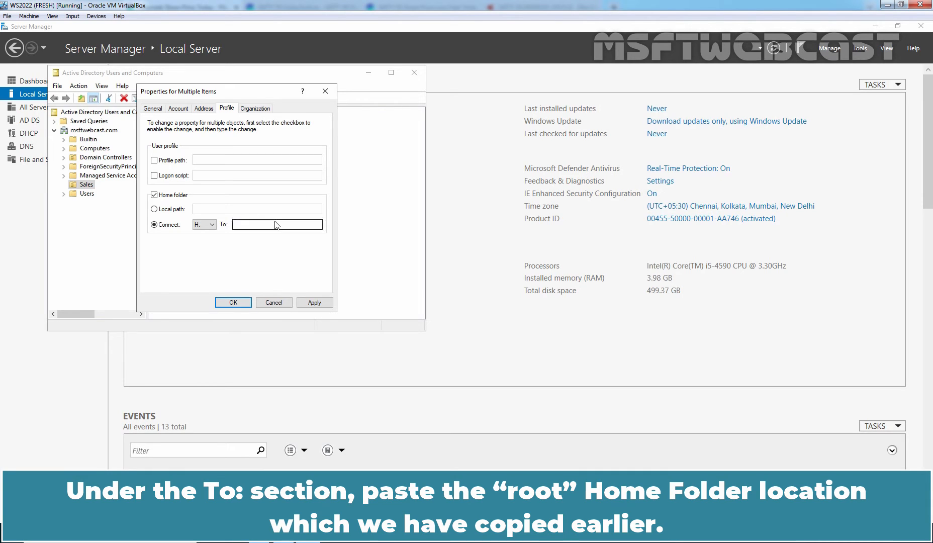
type("\\\\WS2022-DC01\\HomeFolder$\\")
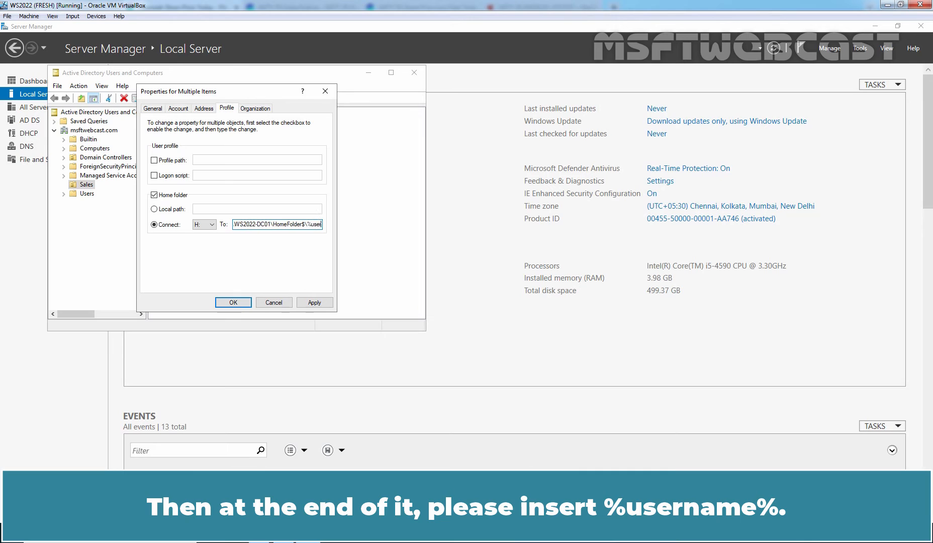
type("%username%")
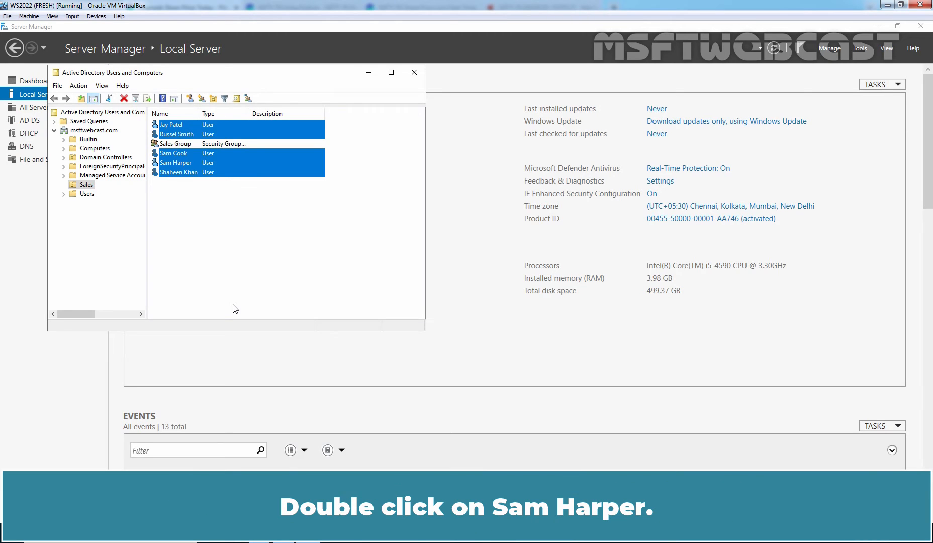
left_click(176, 163)
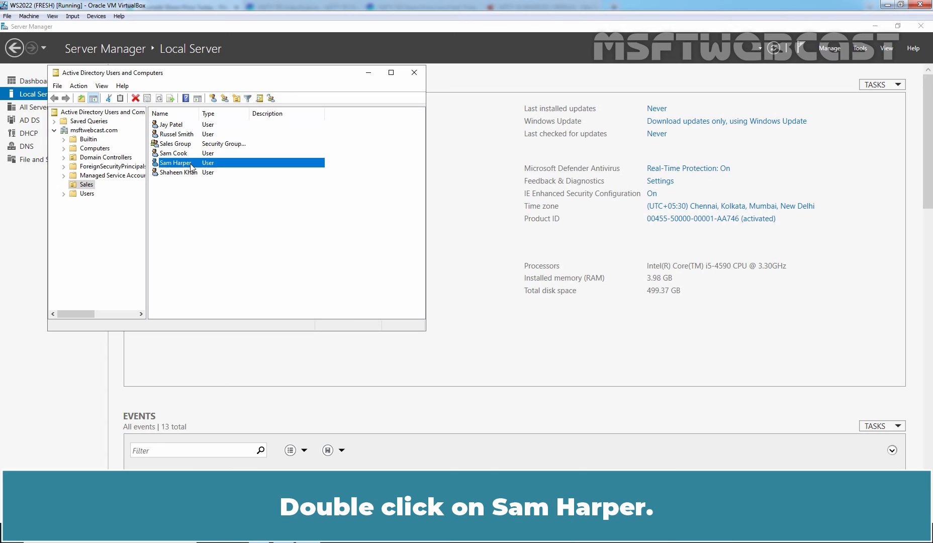
double_click(175, 163)
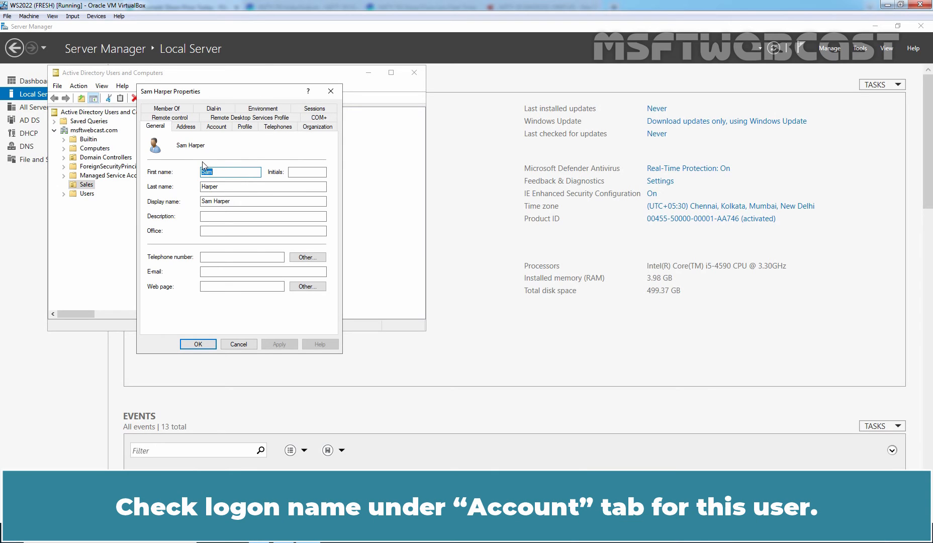
left_click(216, 126)
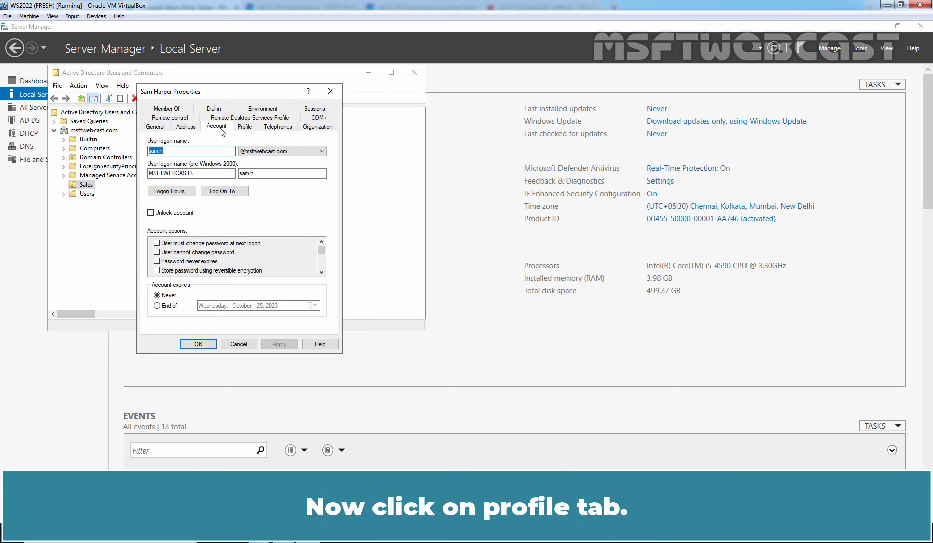
left_click(244, 126)
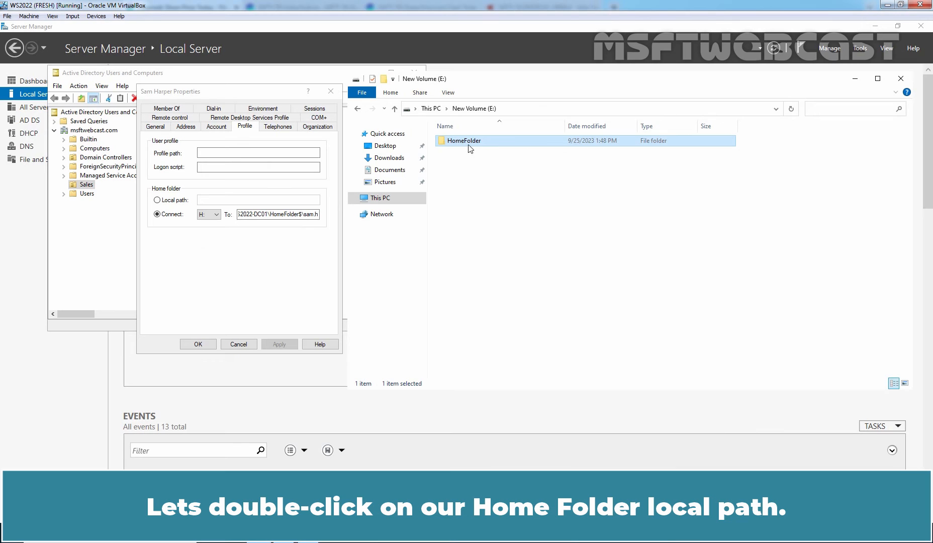
- Browse into E:\HomeFolder and select the sam.h folder among the five per-user folders
double_click(464, 141)
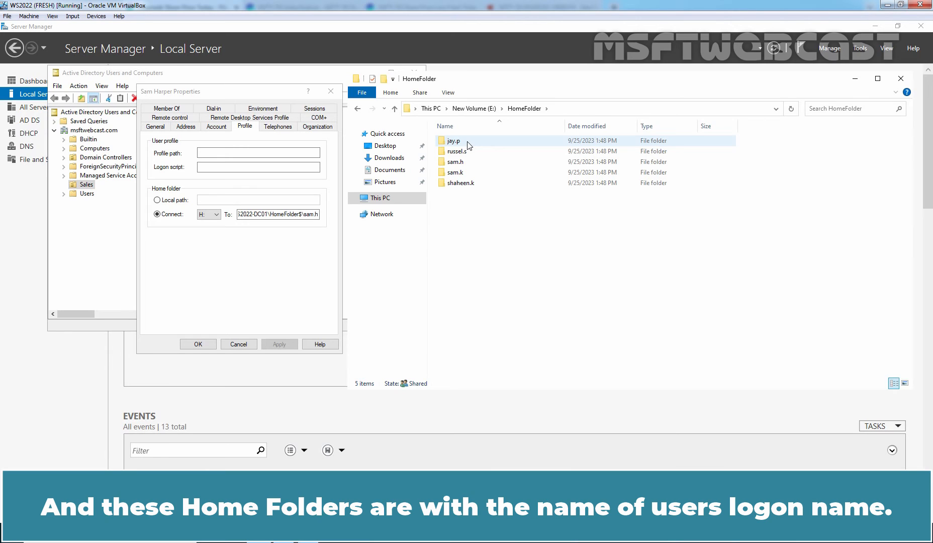
left_click(455, 161)
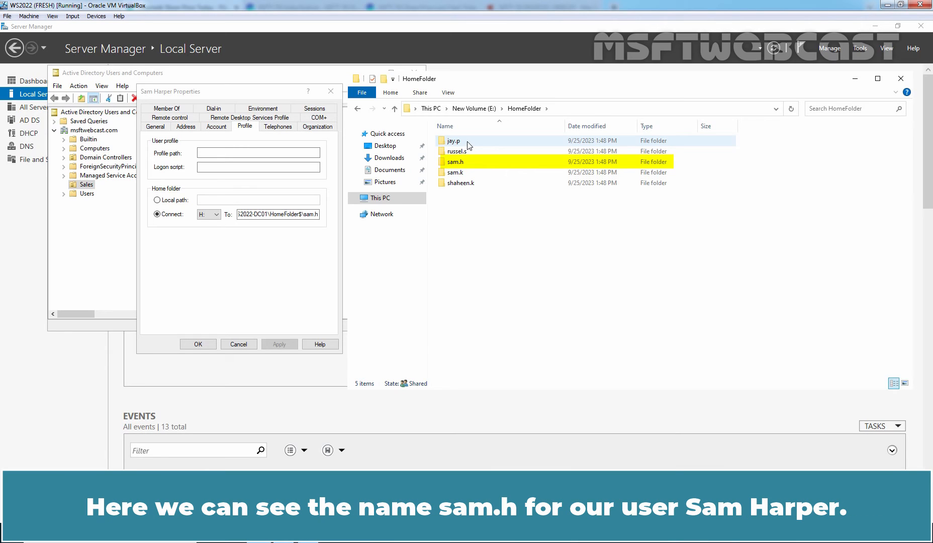
left_click(455, 161)
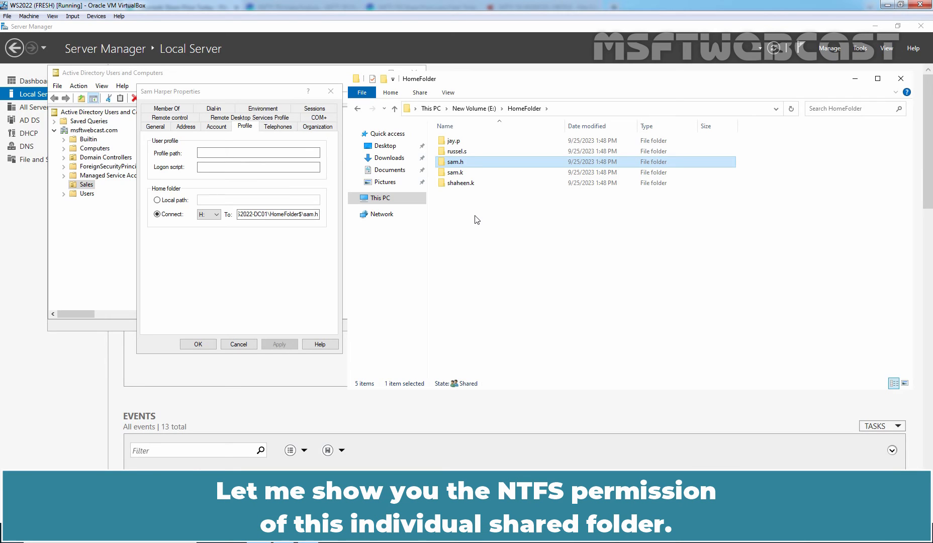
mouse_move(481, 166)
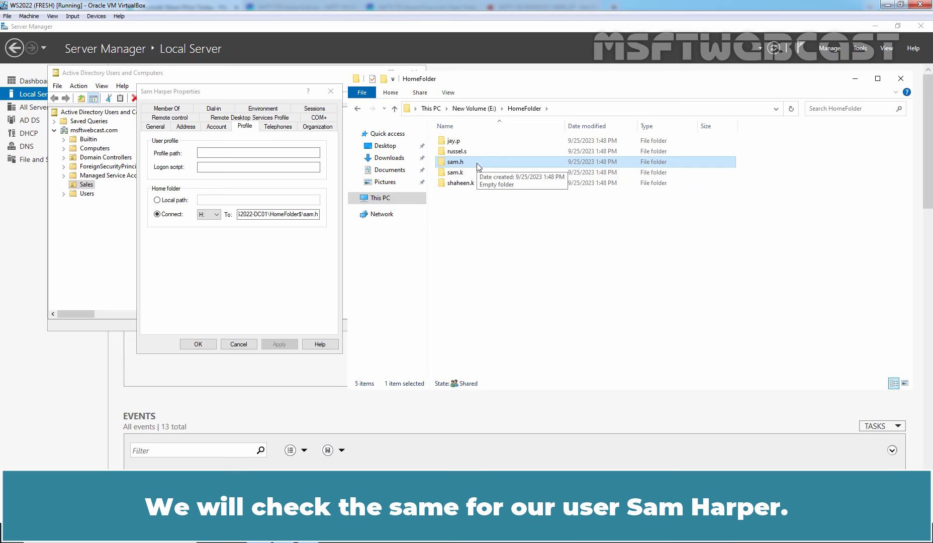
right_click(455, 162)
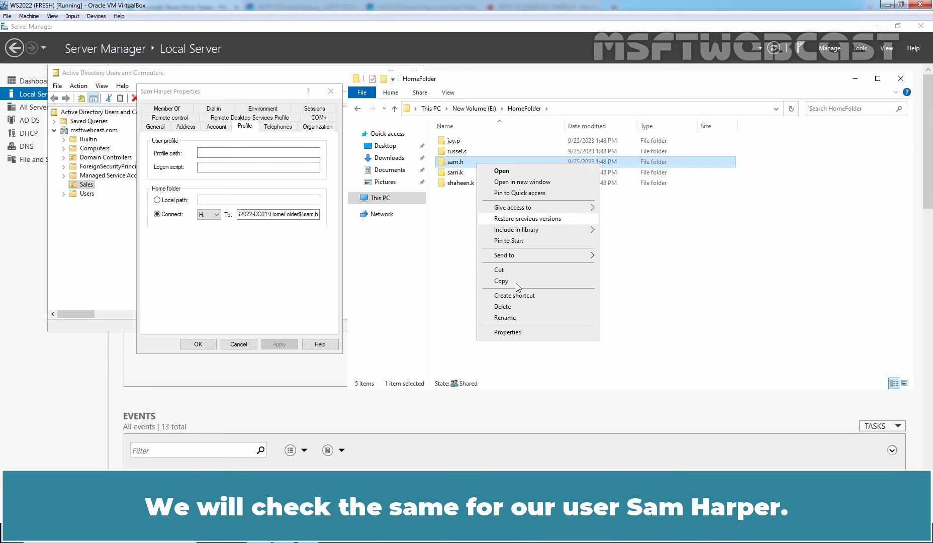
left_click(507, 332)
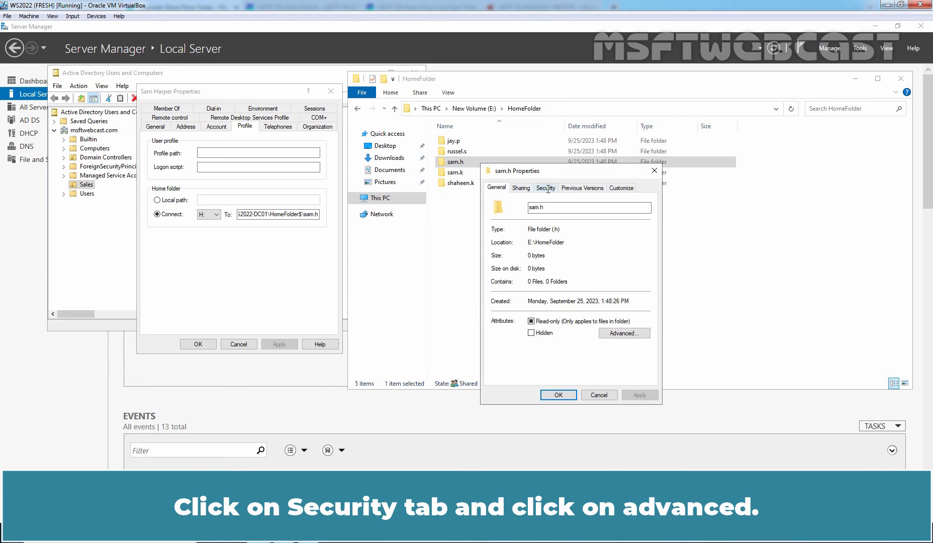
left_click(546, 188)
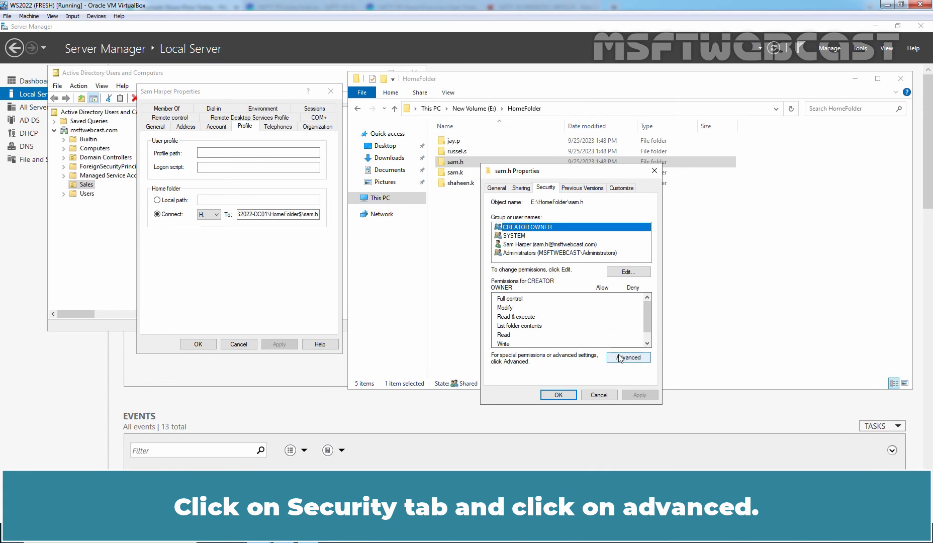
left_click(629, 357)
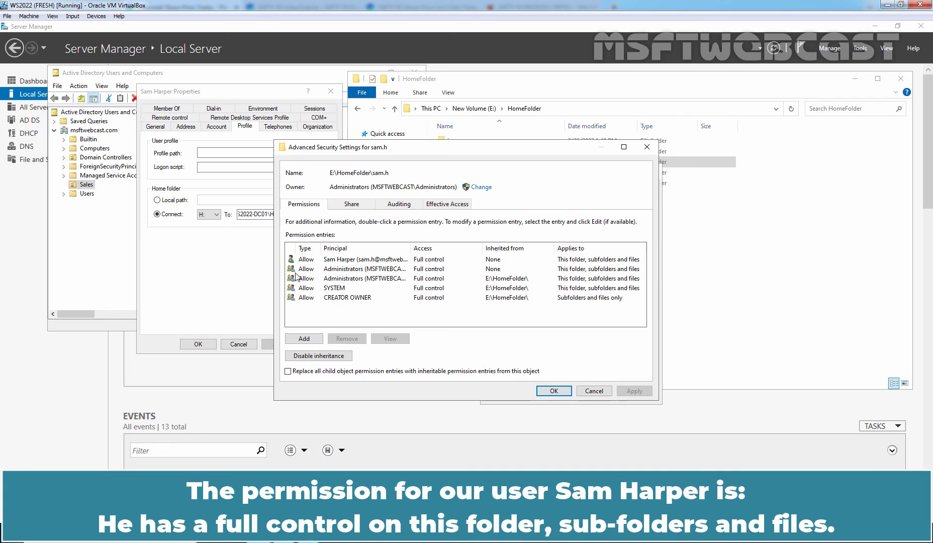
left_click(365, 259)
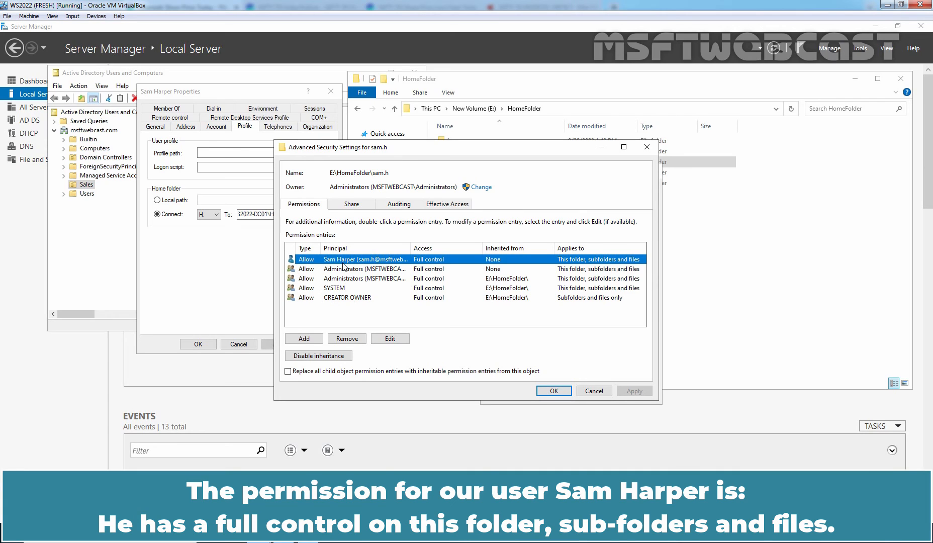
mouse_move(435, 265)
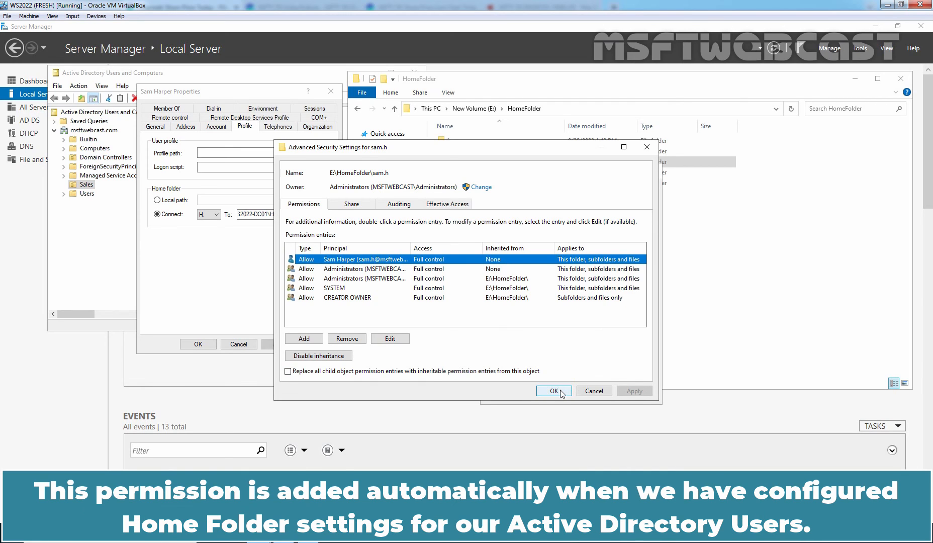
left_click(554, 391)
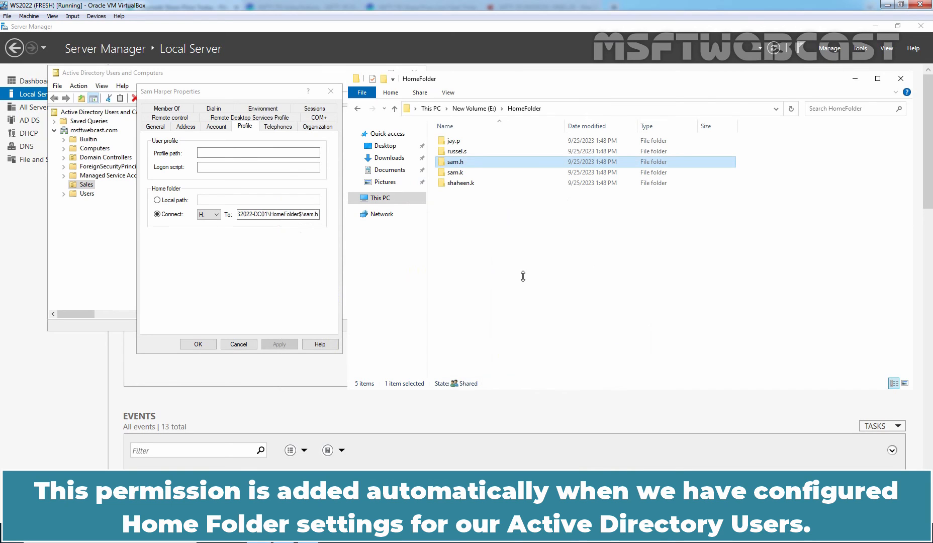
mouse_move(526, 280)
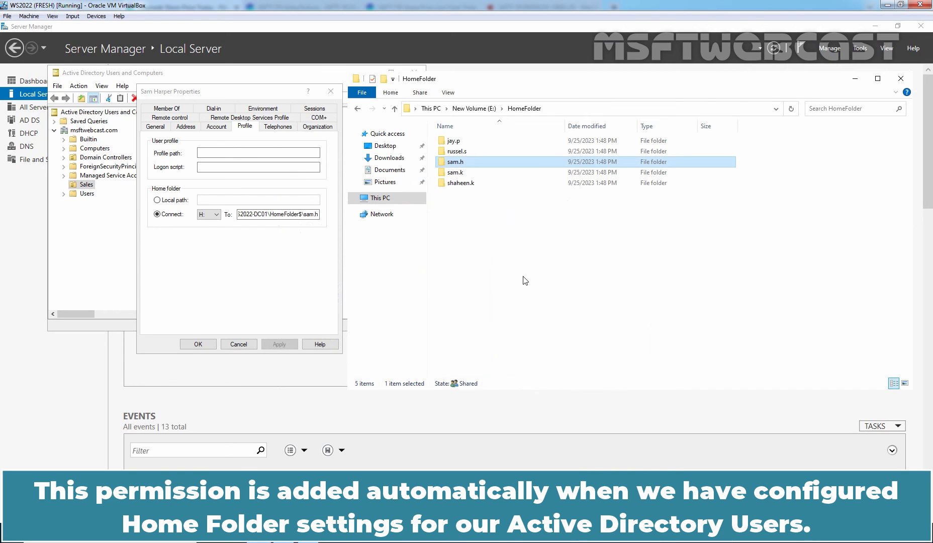
mouse_move(266, 231)
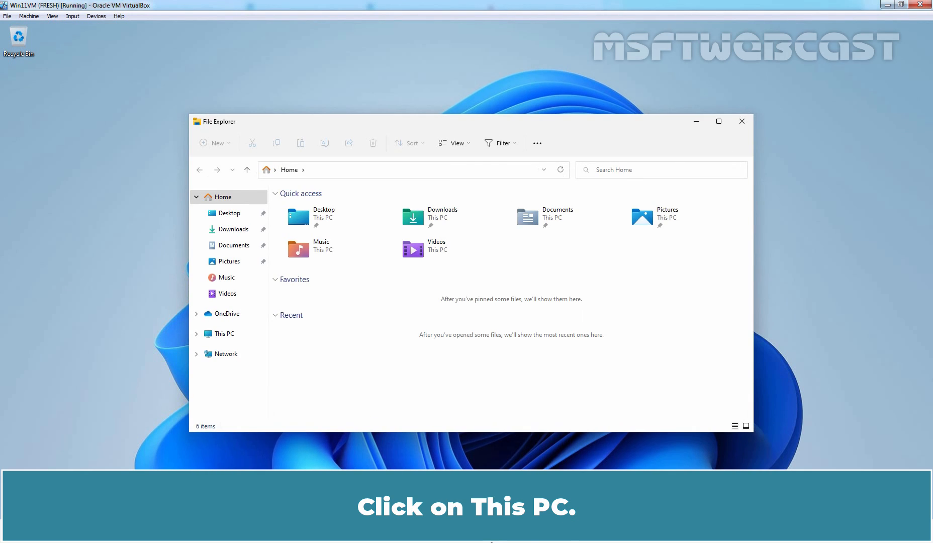
- On the client, create a folder named 'Sam File' inside the mapped sam.h (H:) drive
left_click(223, 334)
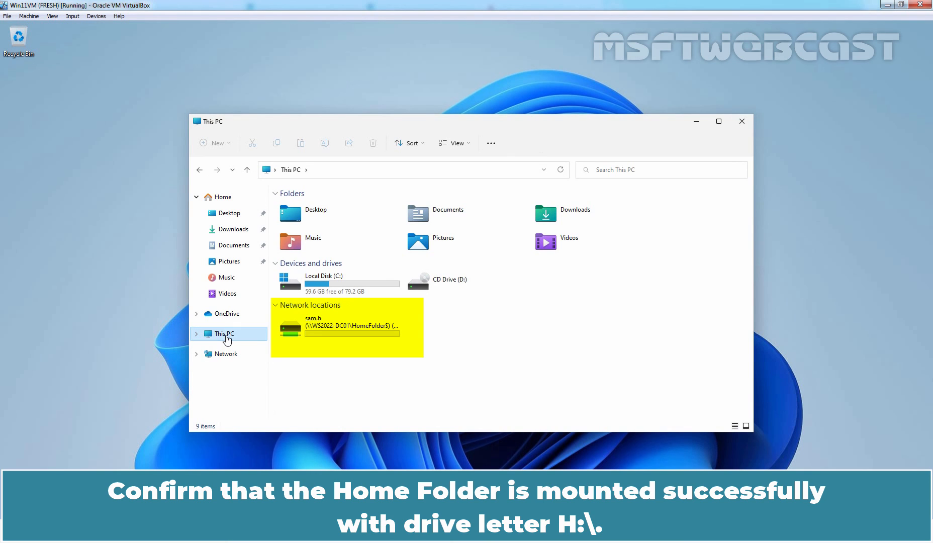
mouse_move(236, 343)
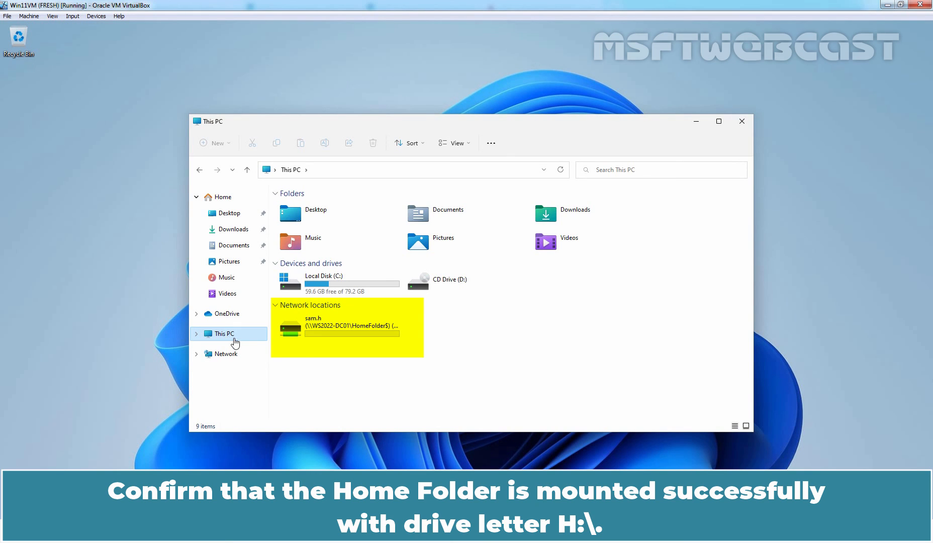
mouse_move(348, 330)
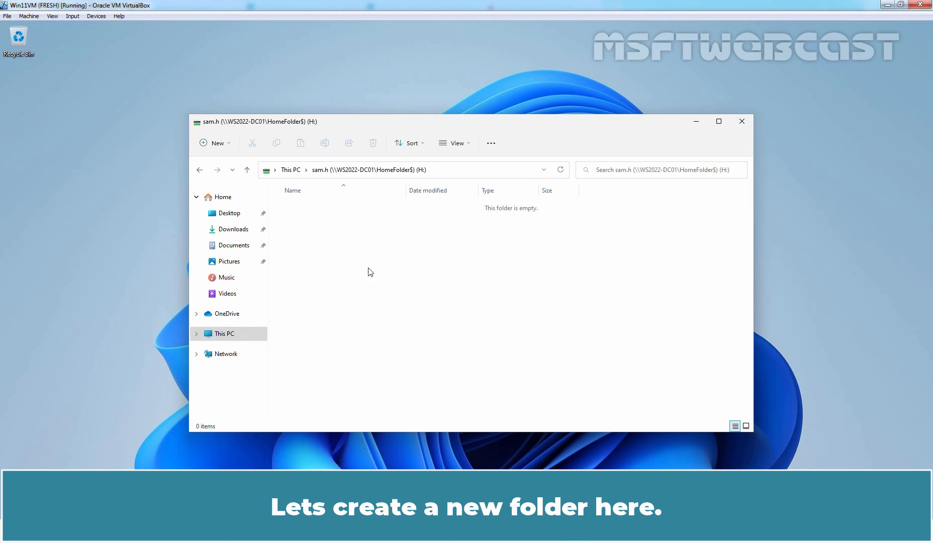
mouse_move(523, 302)
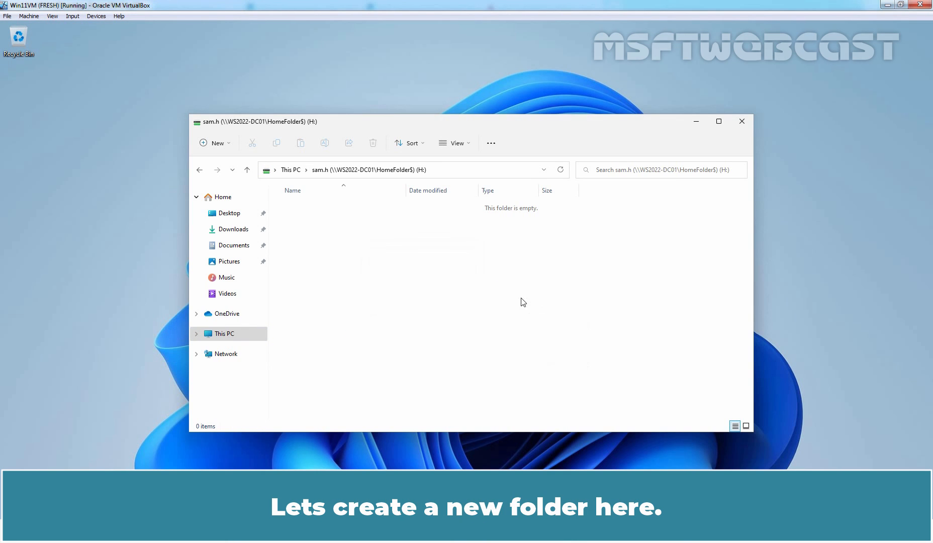
type("Sam File")
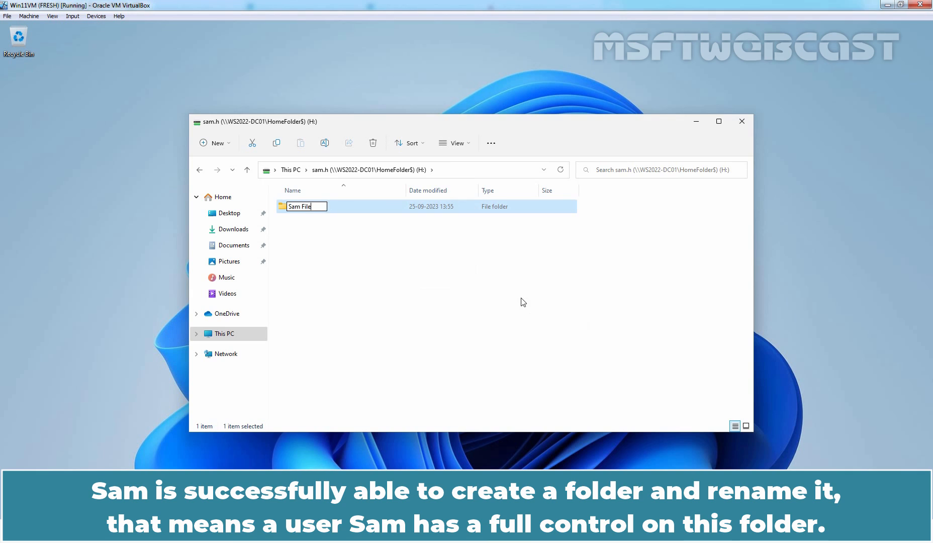
key("Enter")
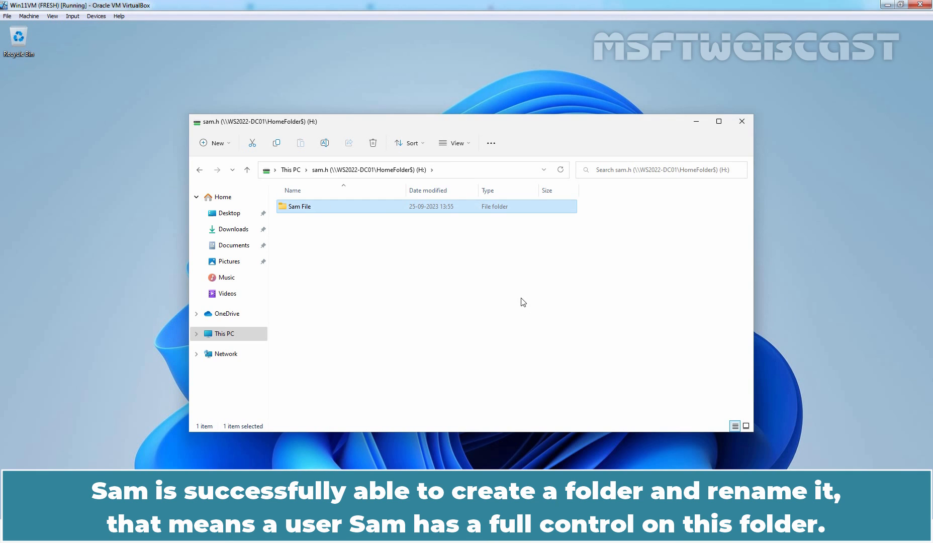